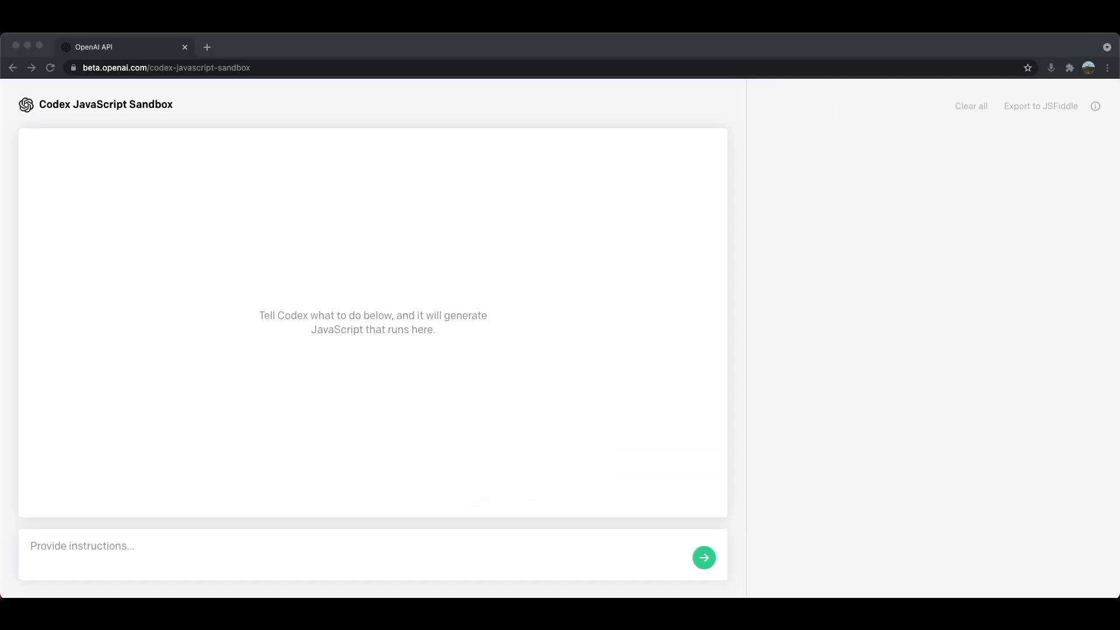
mouse_move(157, 156)
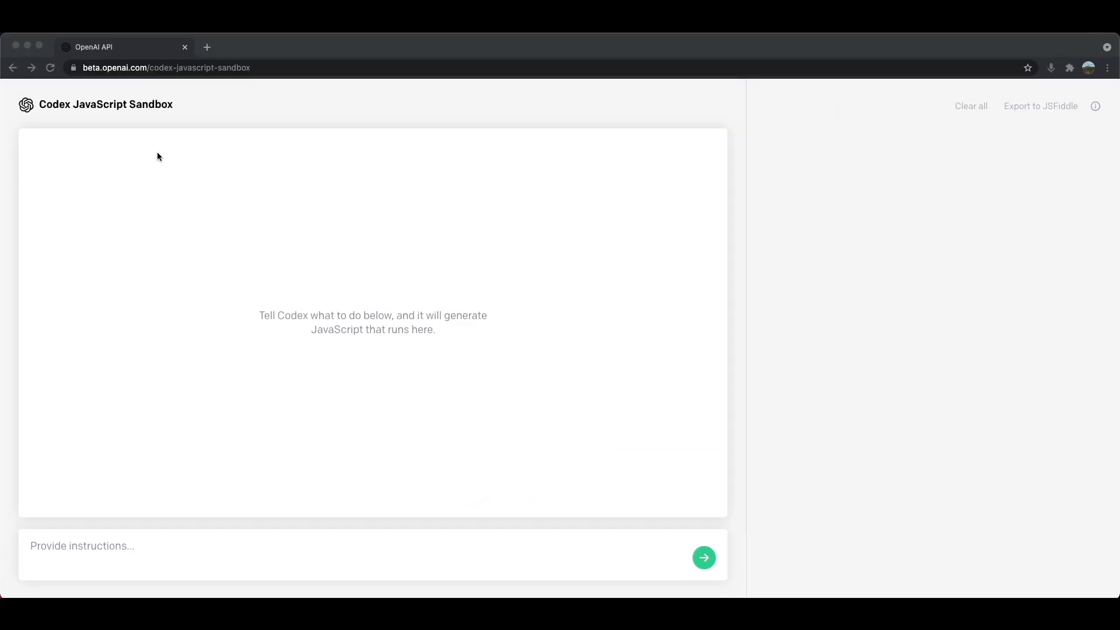
mouse_move(109, 117)
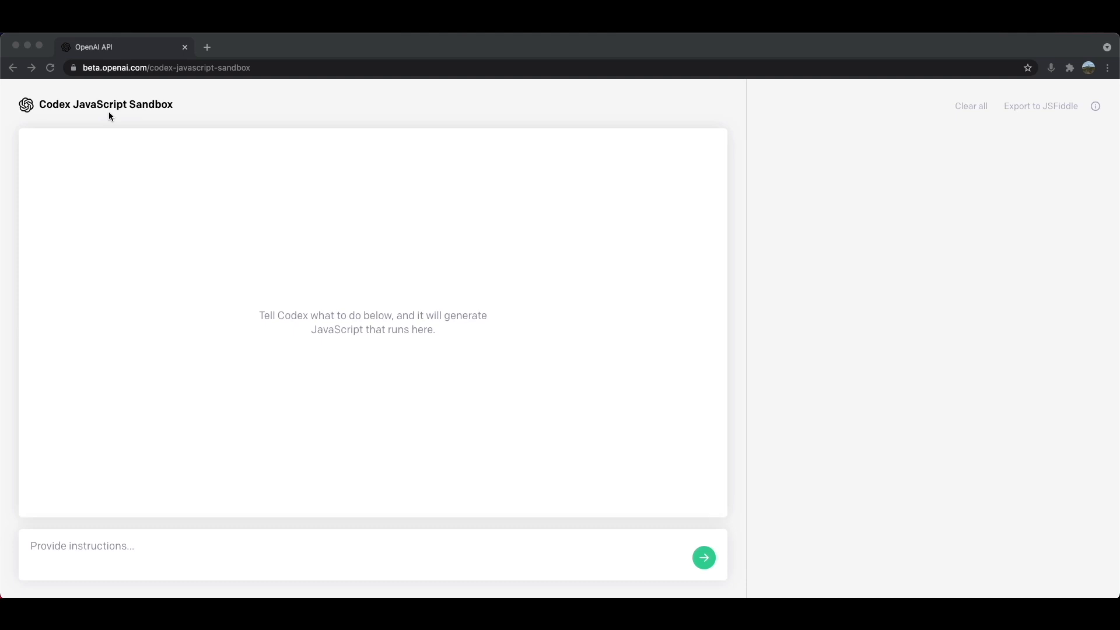
mouse_move(212, 157)
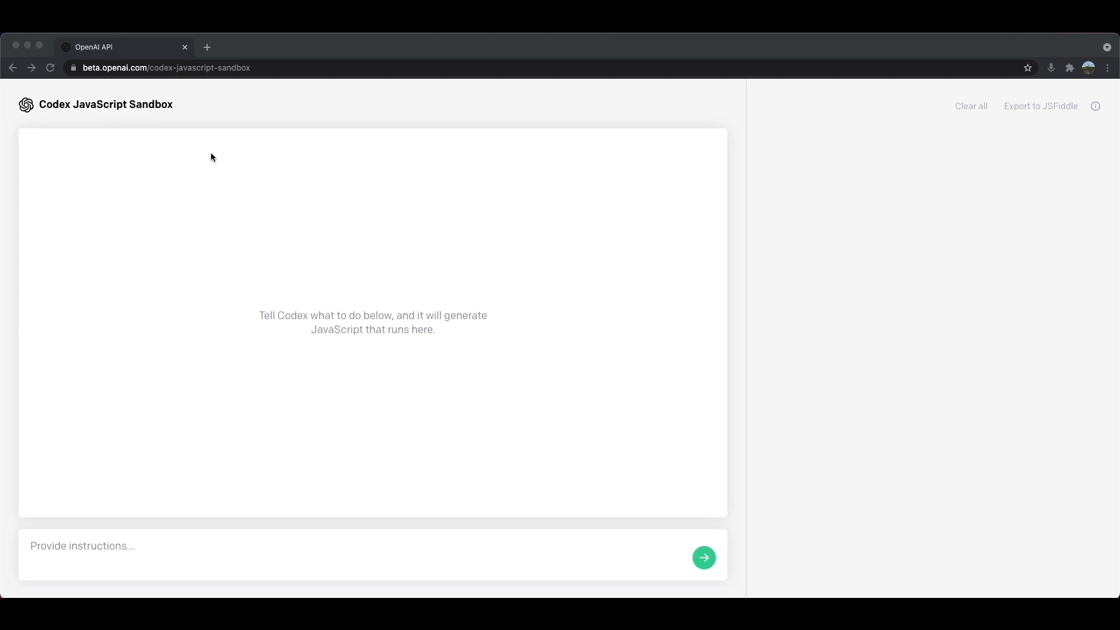
mouse_move(498, 302)
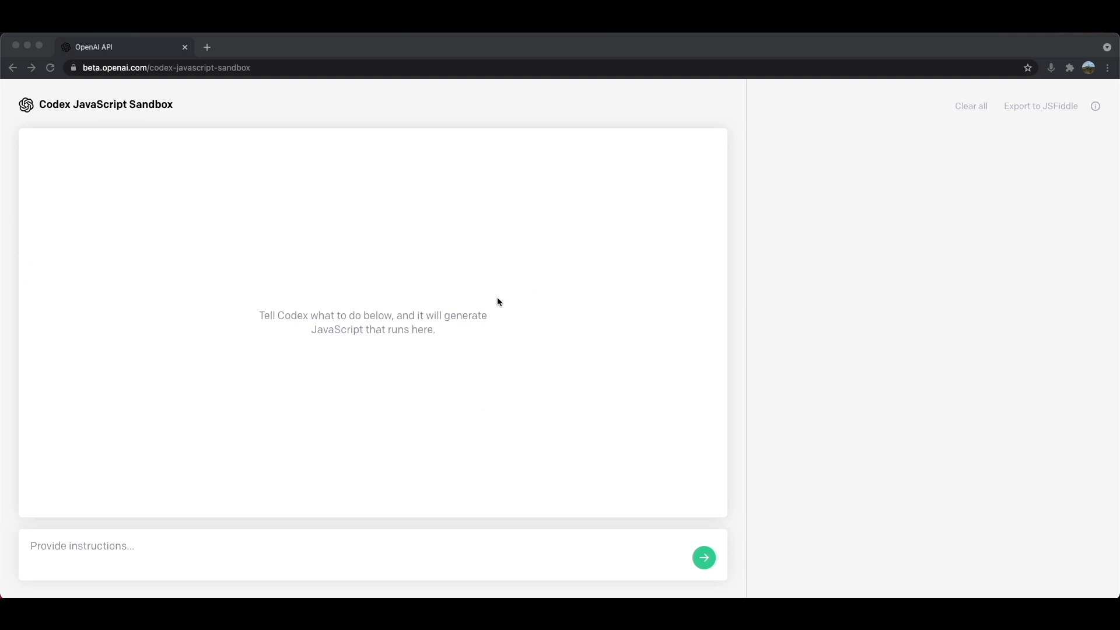
mouse_move(471, 298)
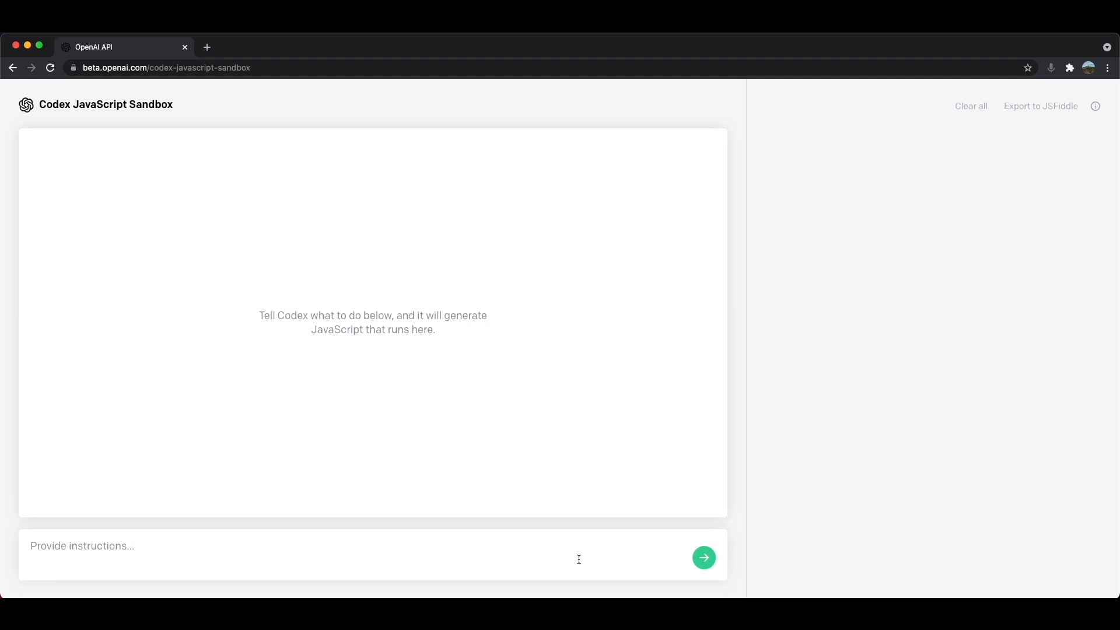
mouse_move(721, 467)
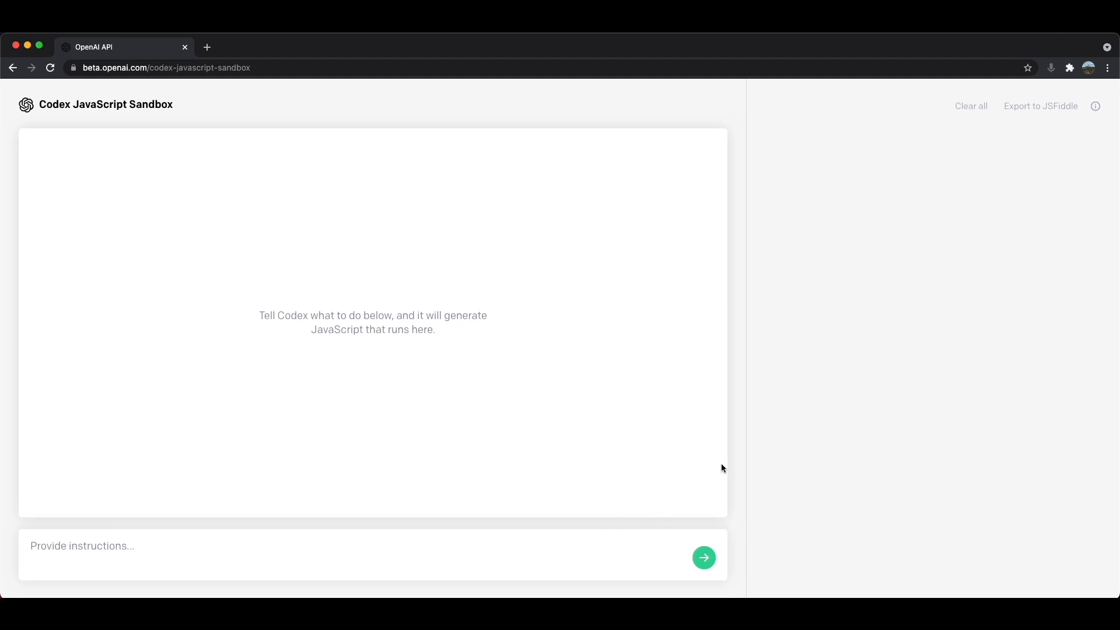
mouse_move(840, 290)
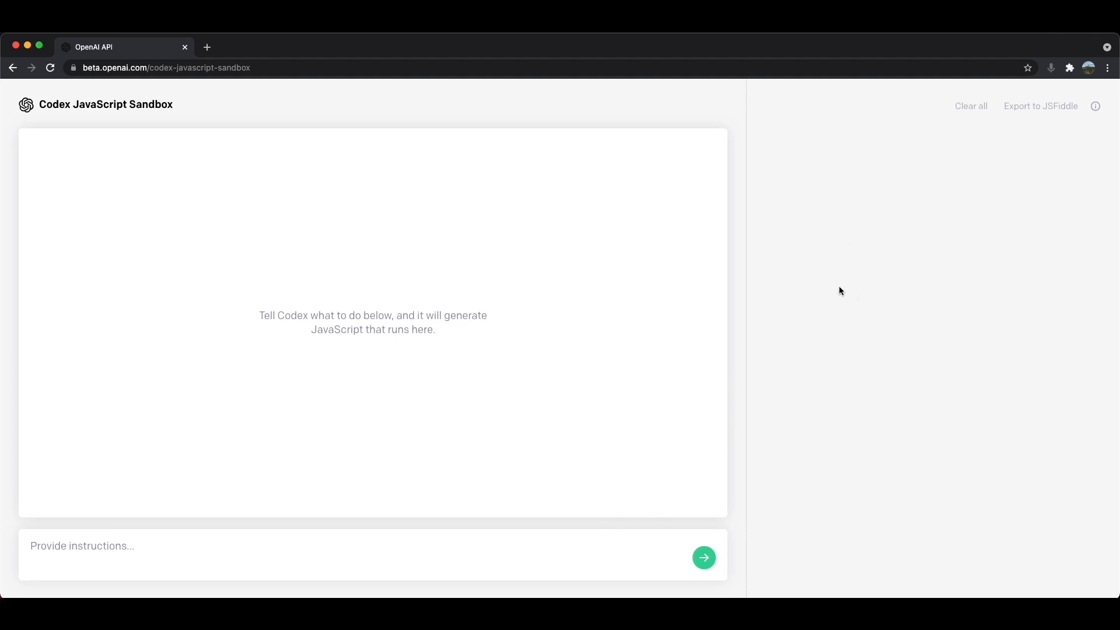
mouse_move(805, 182)
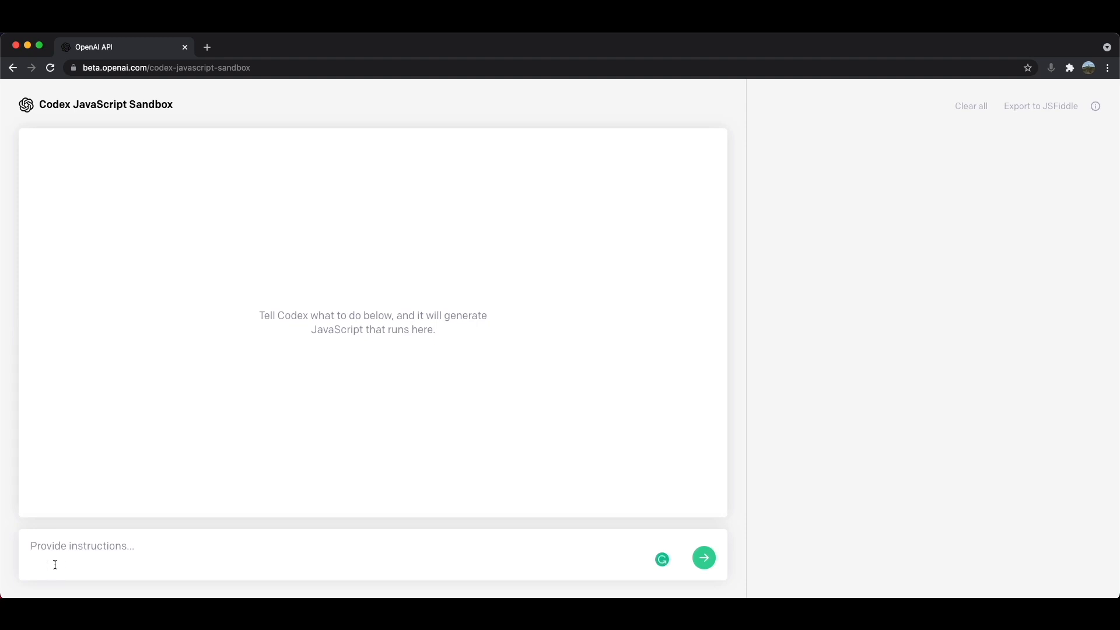
Step: Submit the instruction 'write this is a test' to display 'this is a test' in the output
text(write do)
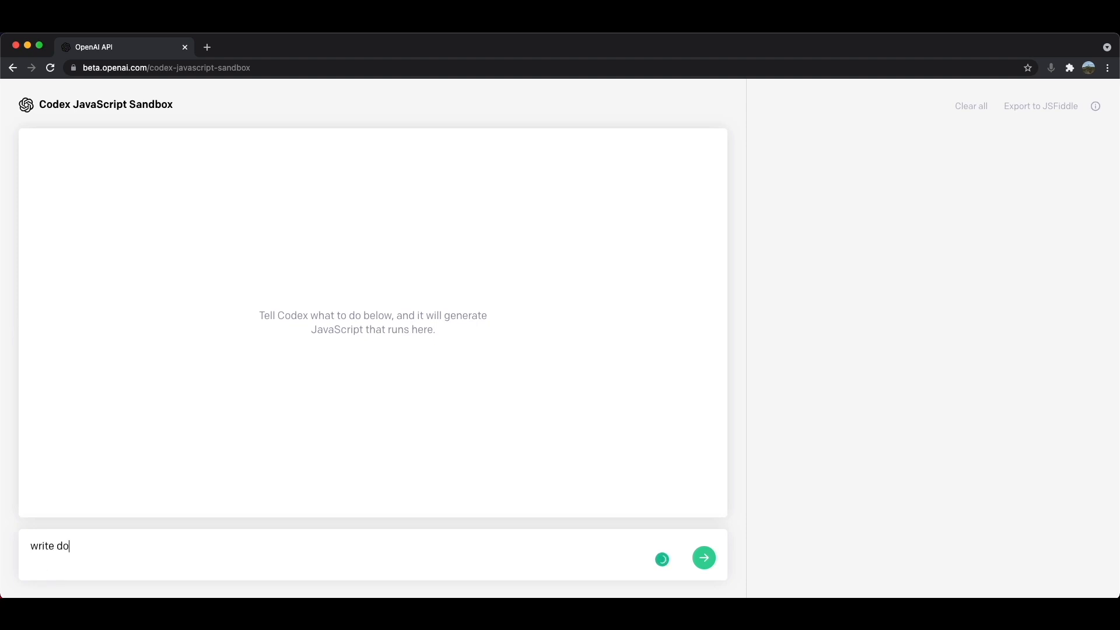
text(tis)
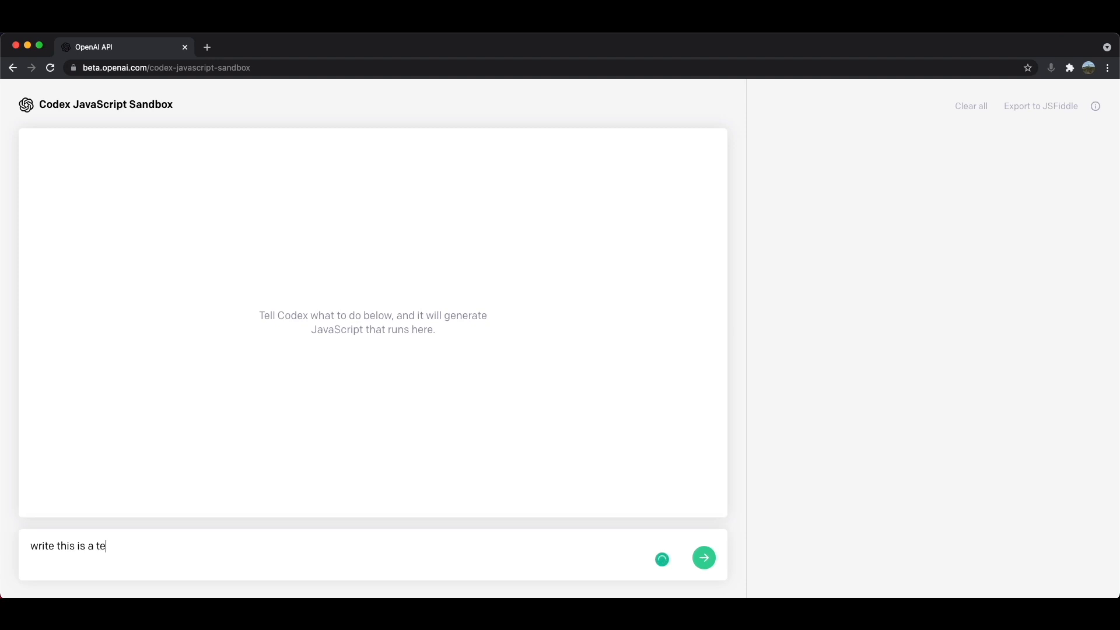
click(703, 557)
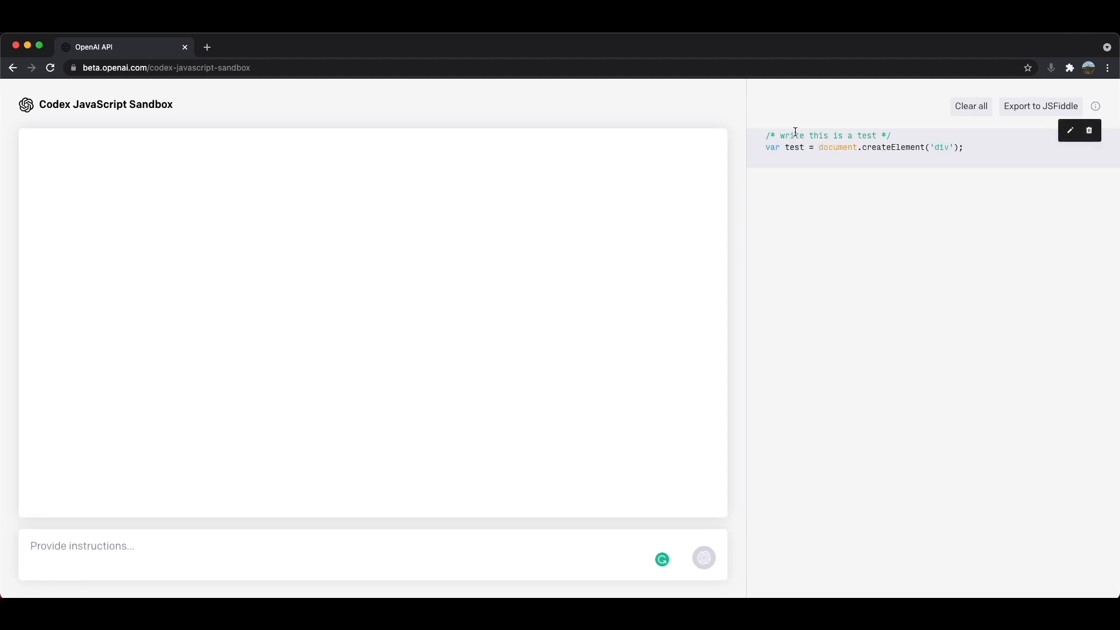
click(703, 558)
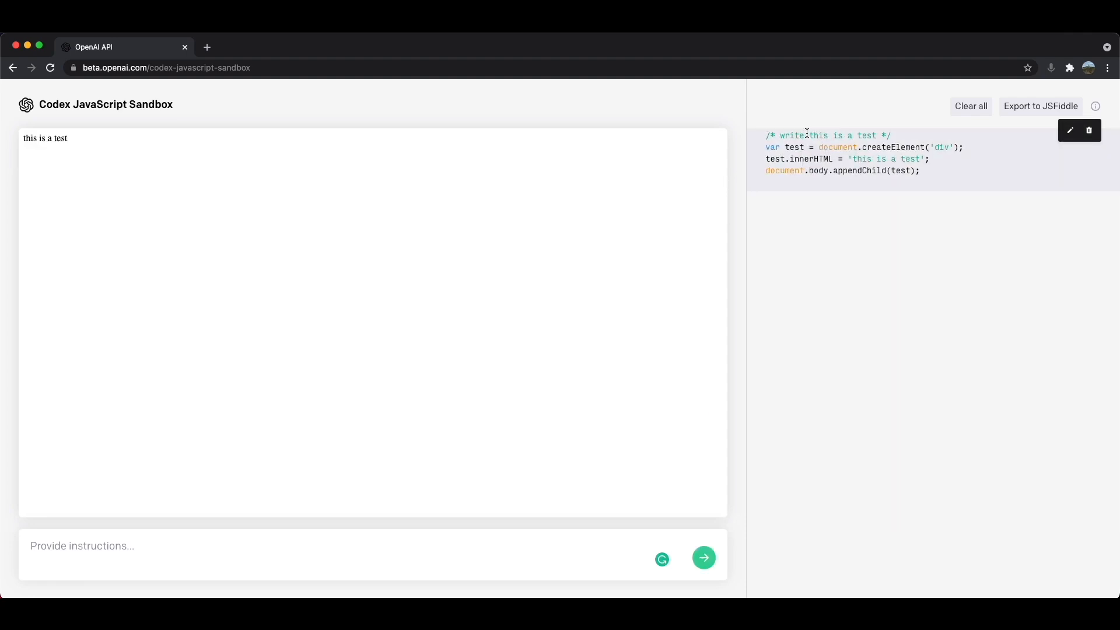
mouse_move(775, 170)
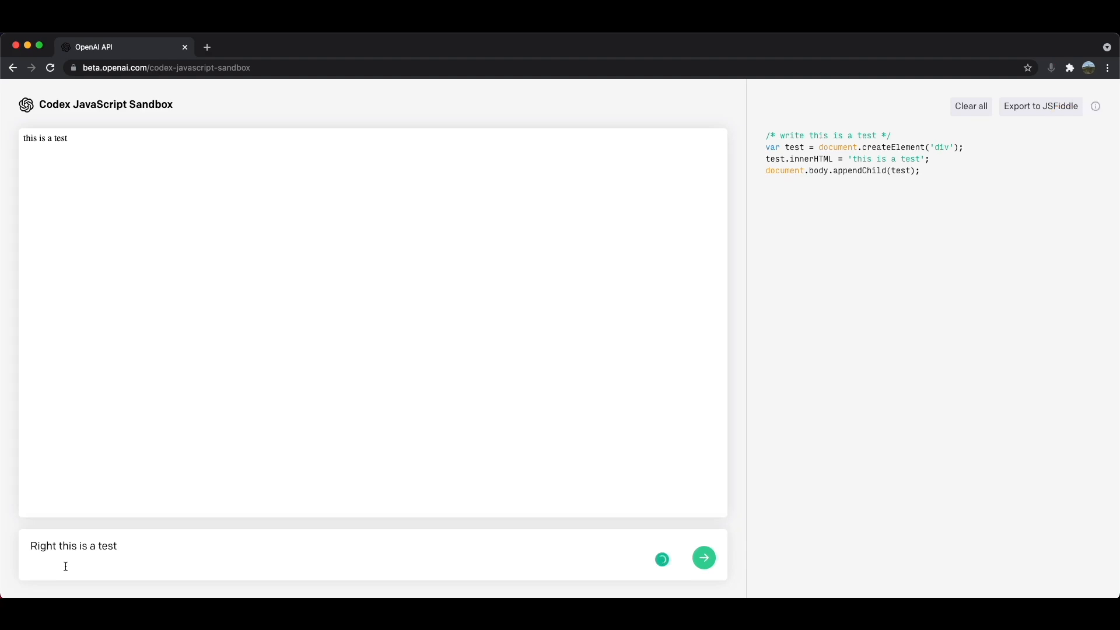
Step: Correct 'Right' to 'Write', resubmit the test instruction, then delete the duplicate snippet
double_click(42, 546)
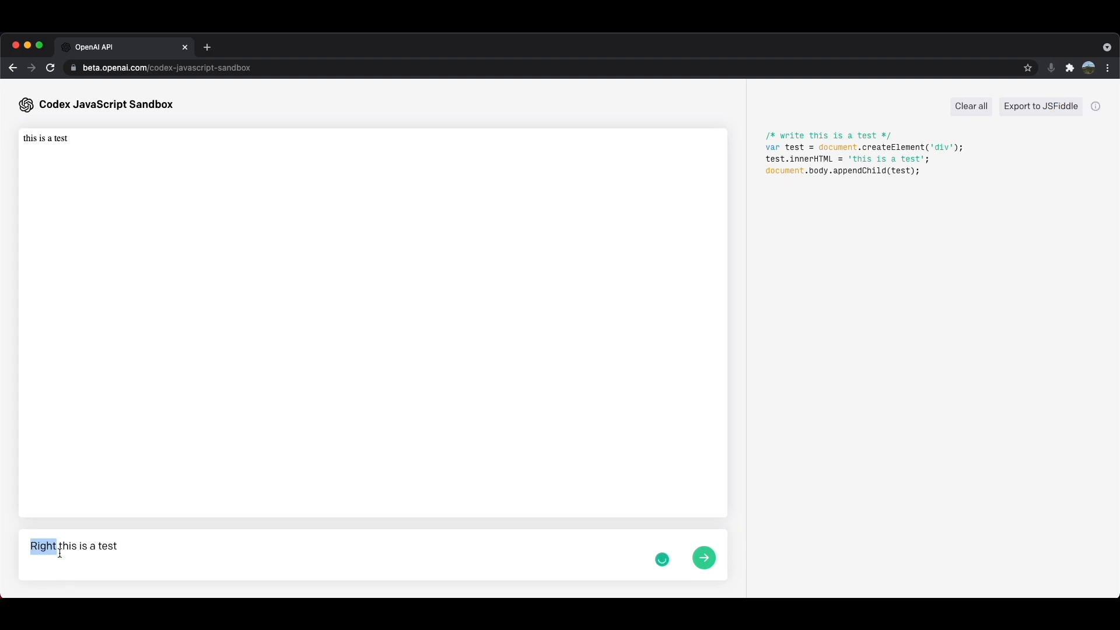
text(Write)
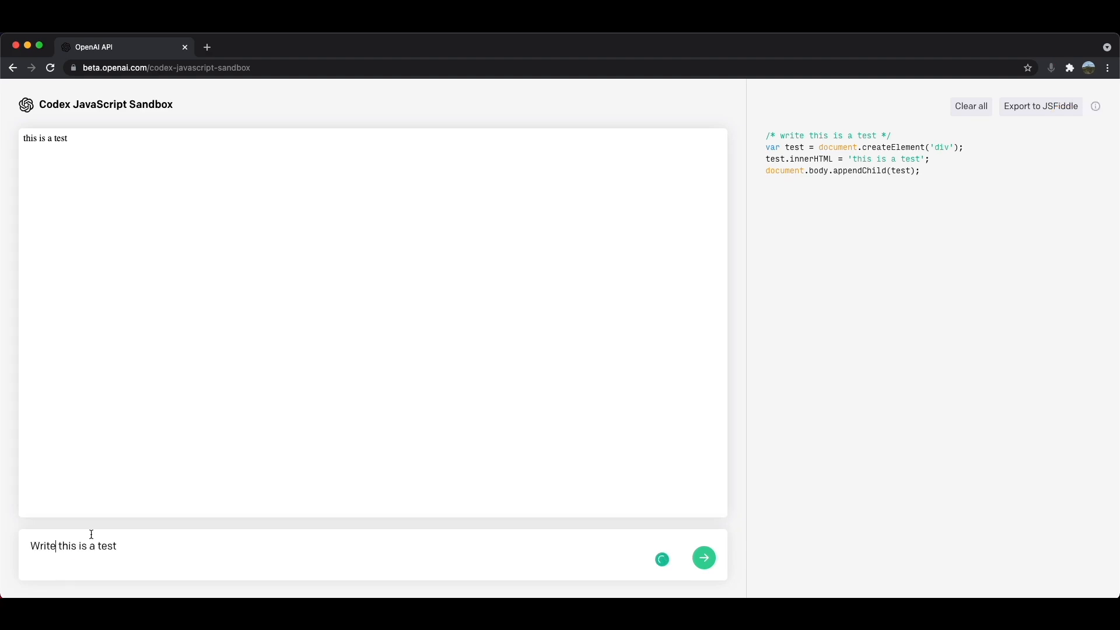
click(703, 557)
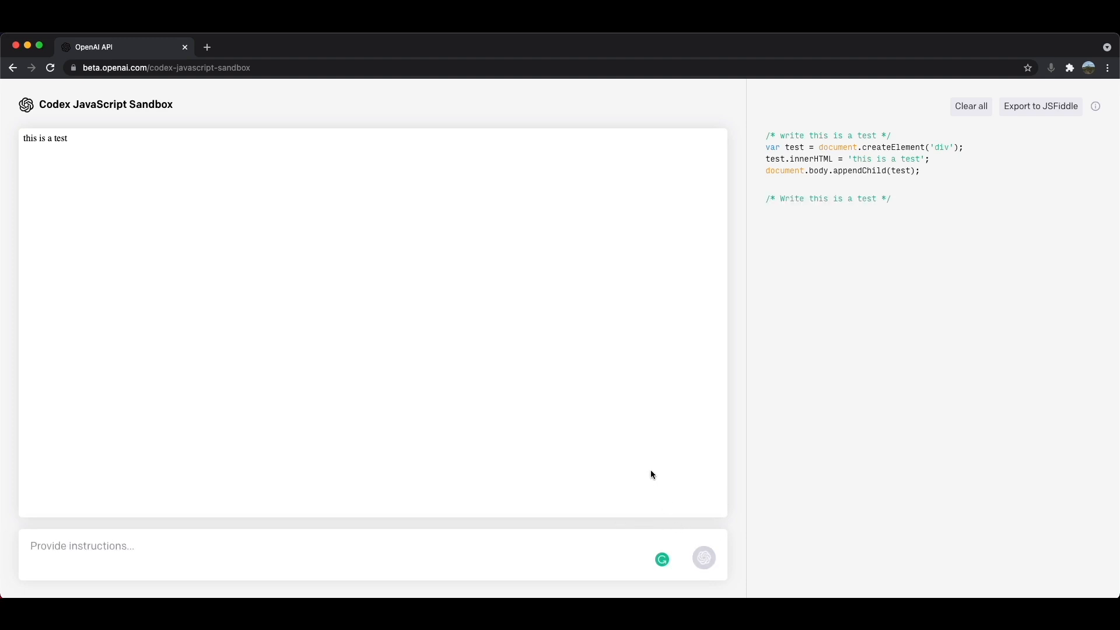
click(703, 557)
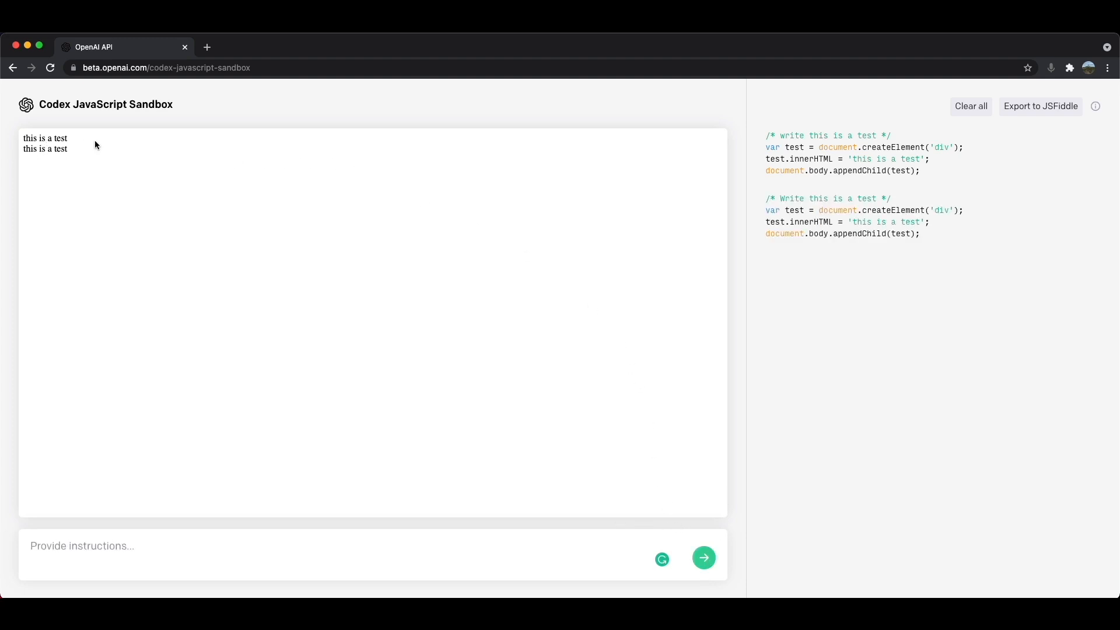
mouse_move(350, 384)
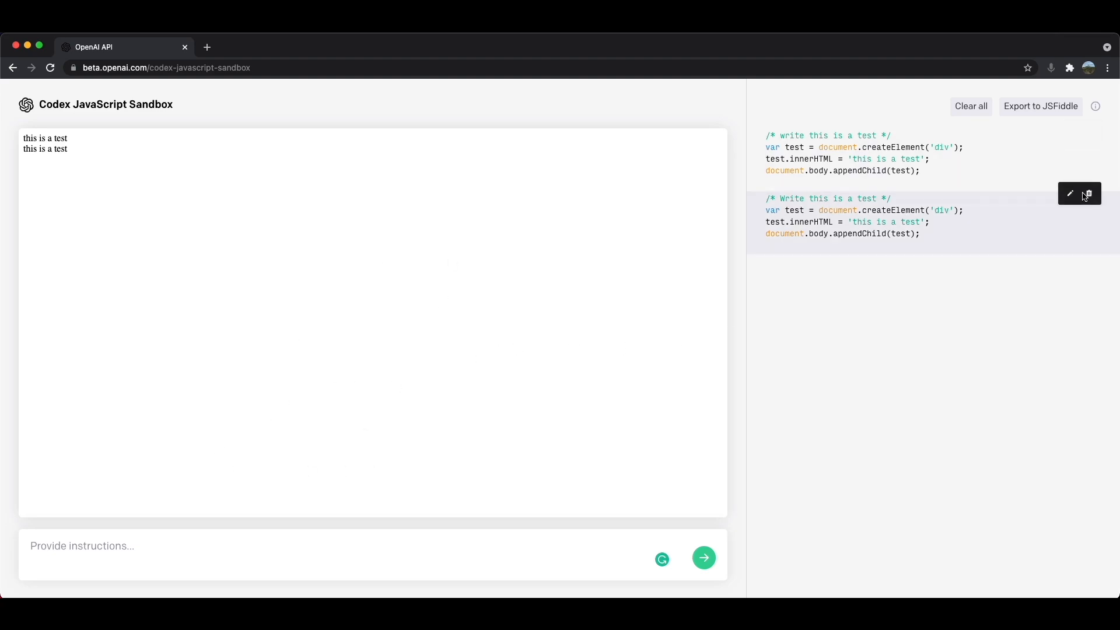
click(1087, 193)
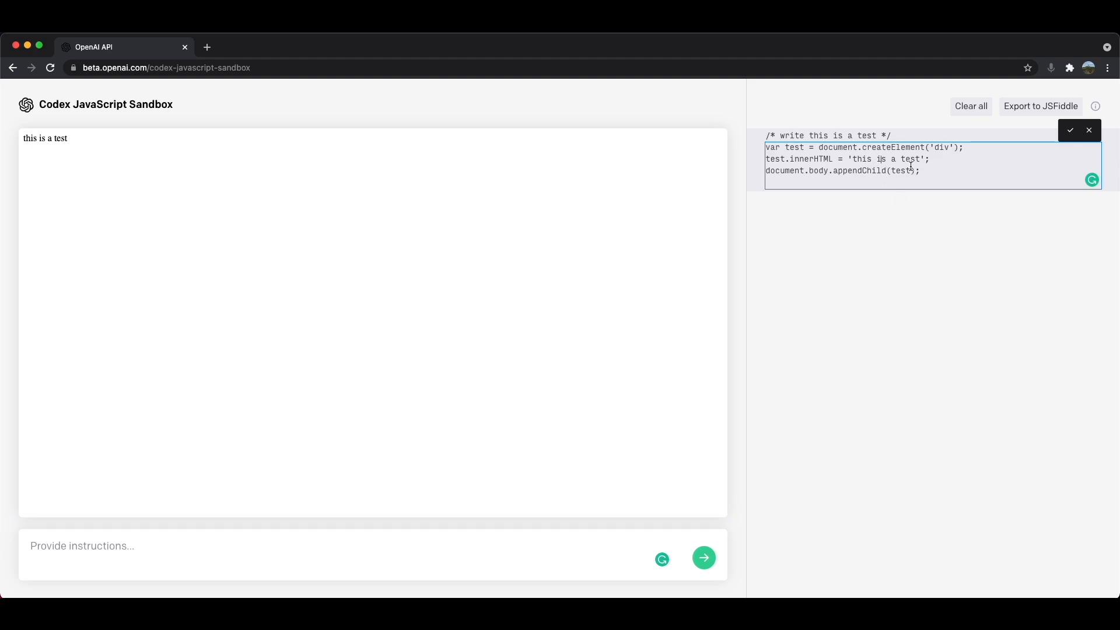
click(1069, 130)
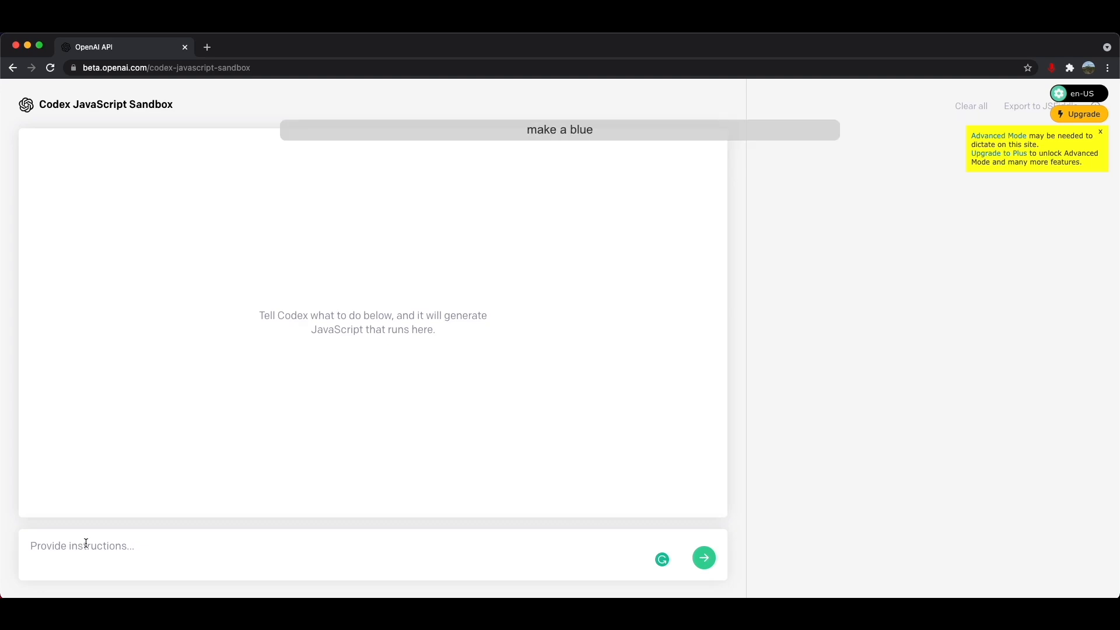
Step: Submit 'Make a black circle' to generate code drawing a black circle
text(Make a black circle)
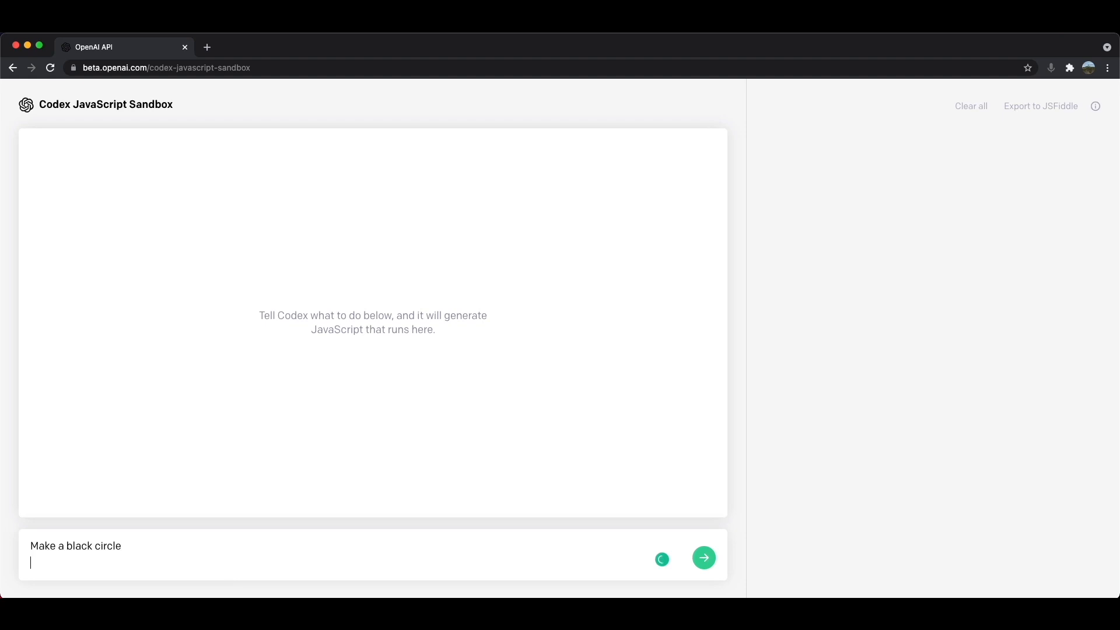
click(703, 557)
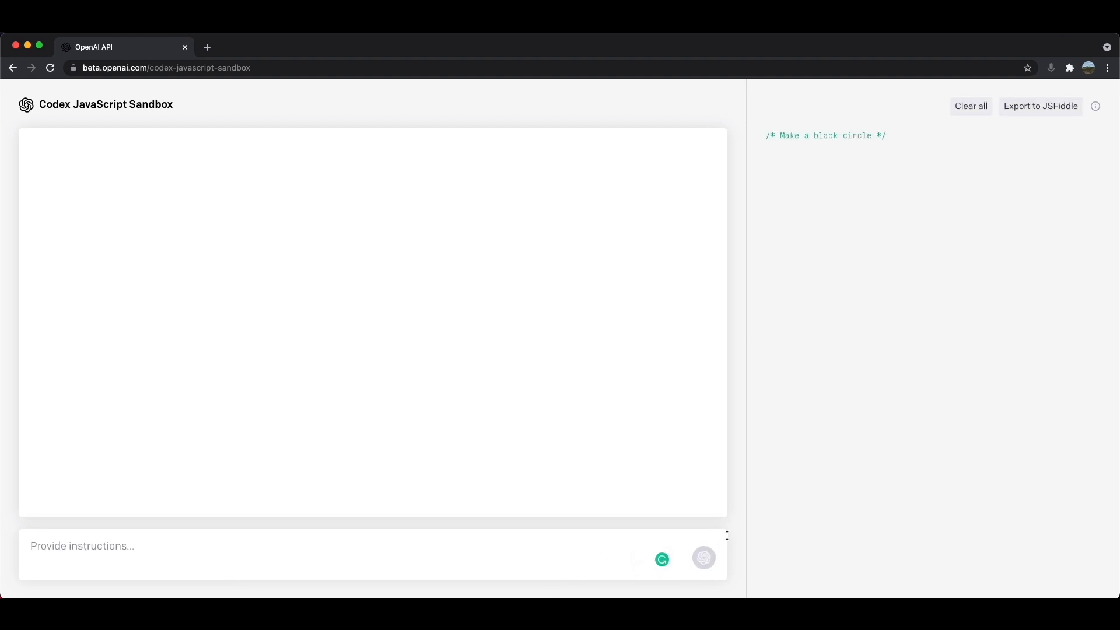
click(702, 558)
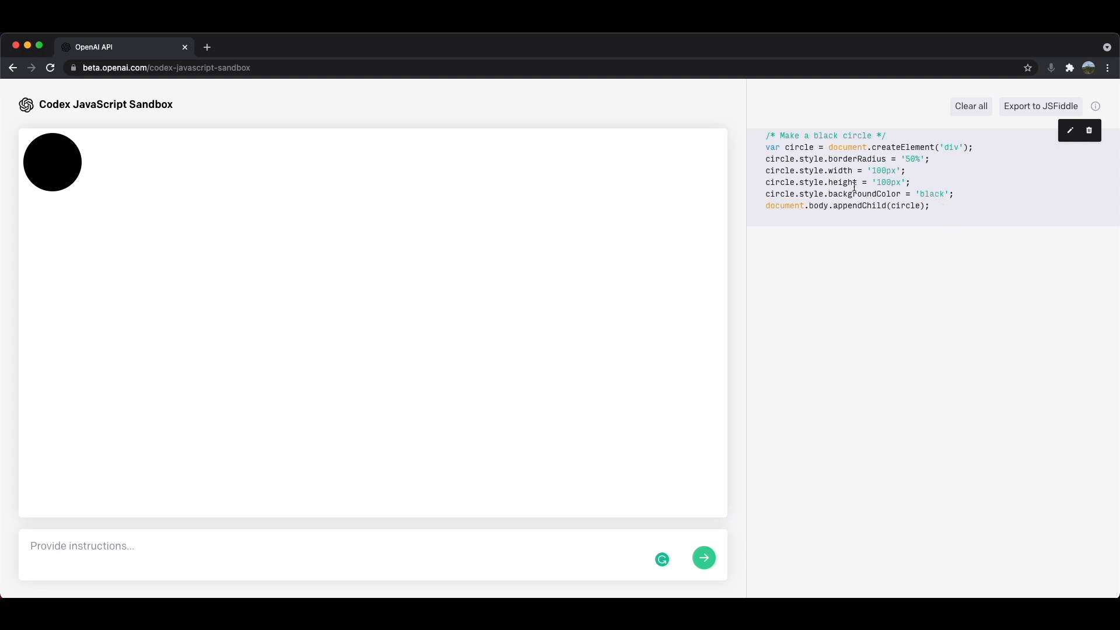
mouse_move(764, 179)
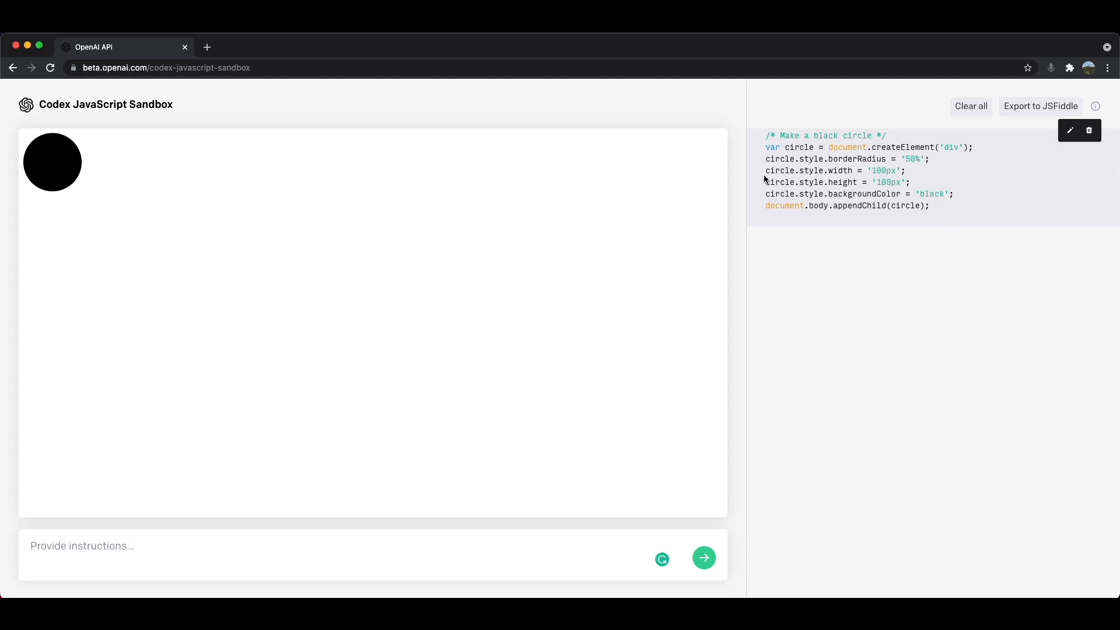
mouse_move(121, 503)
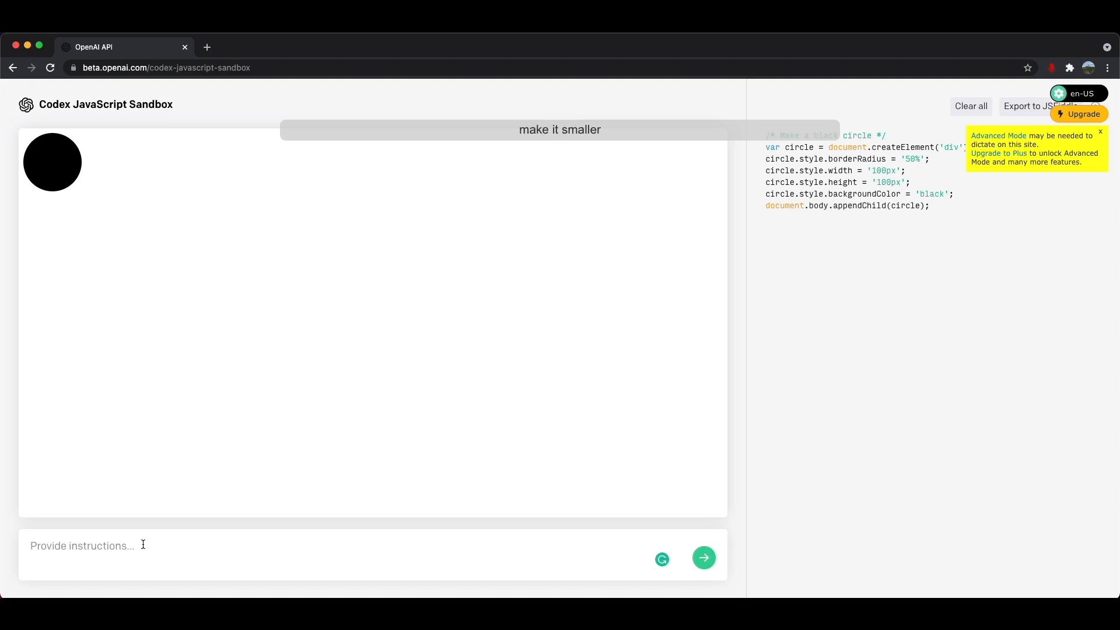
Step: Submit 'Make it smaller' so the circle shrinks to 50px
text(Make it smaller)
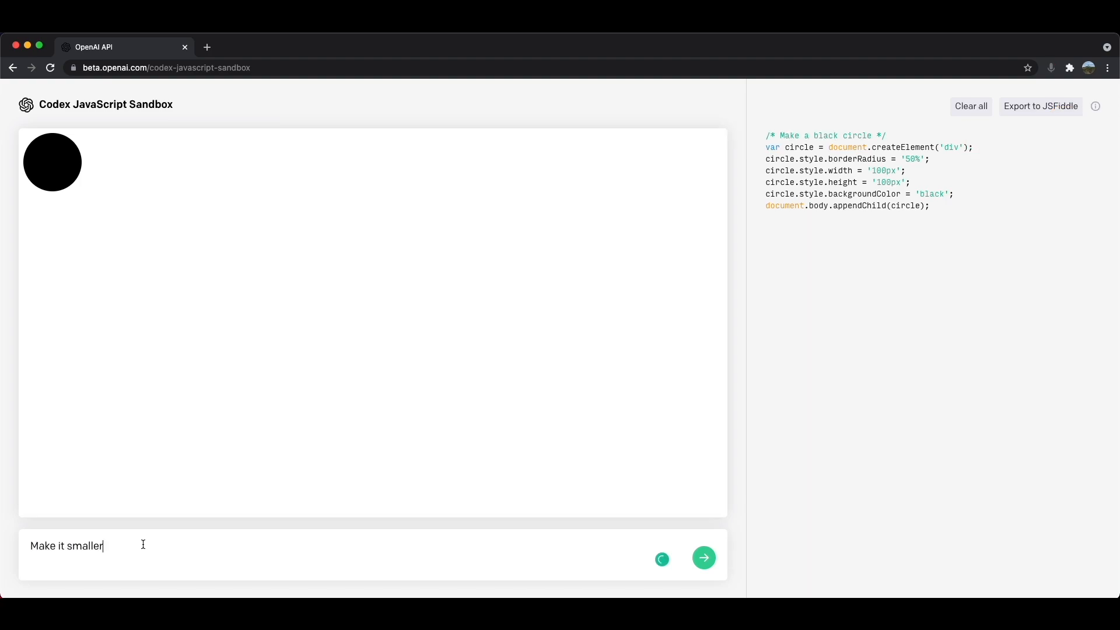
click(703, 558)
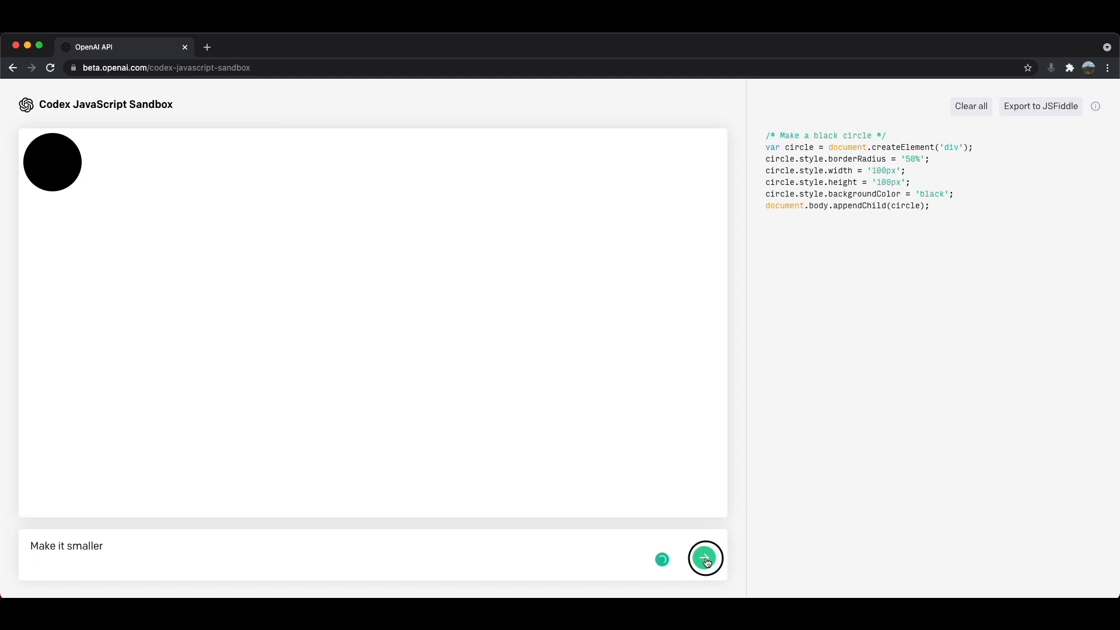
click(704, 557)
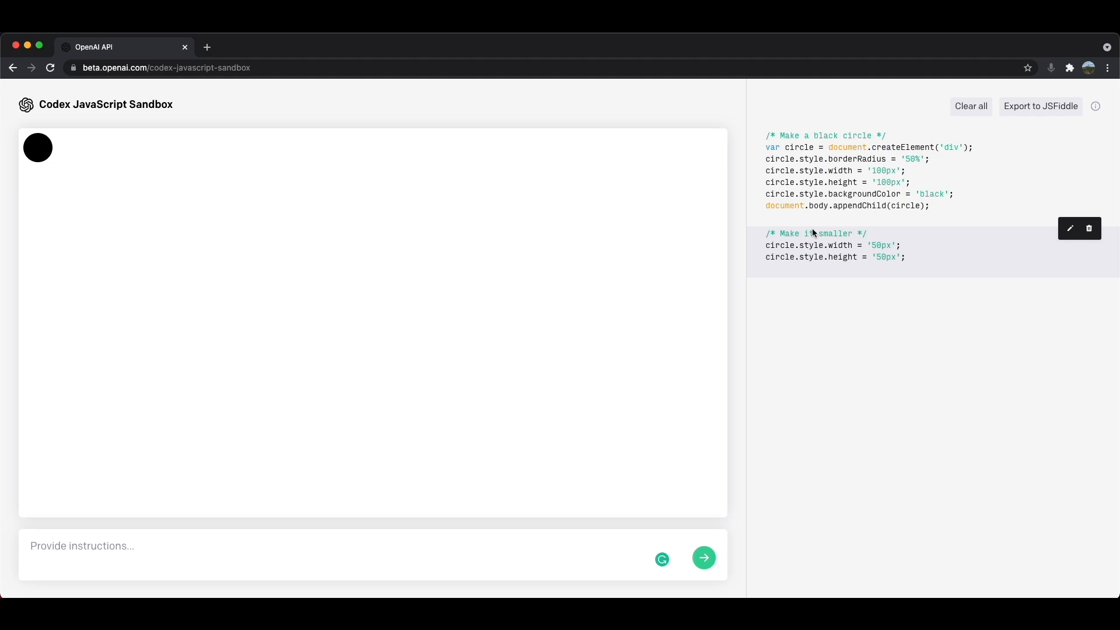
mouse_move(38, 493)
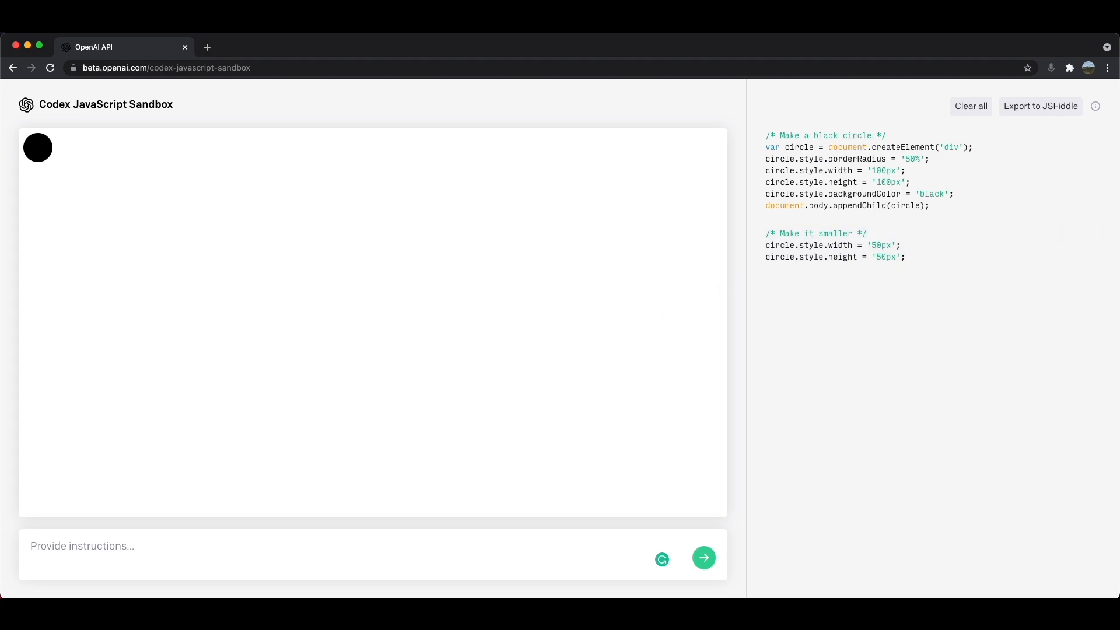
Step: Submit 'Position the circle absolutely anywhere' to place it 100px from left and top
click(92, 546)
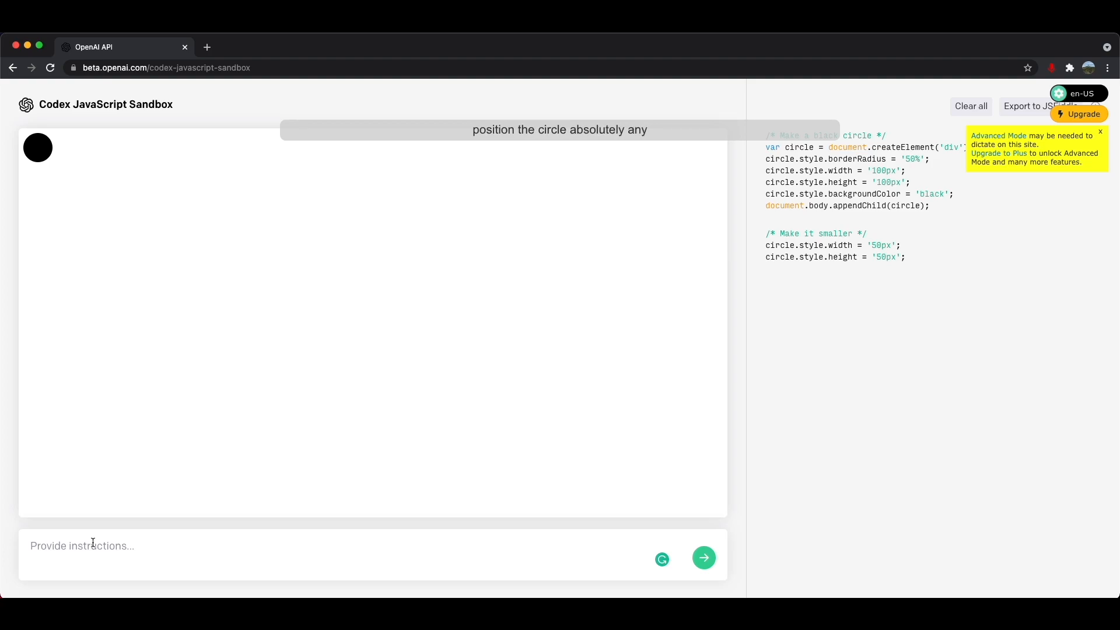
text(Position the circle absolutely anywhere)
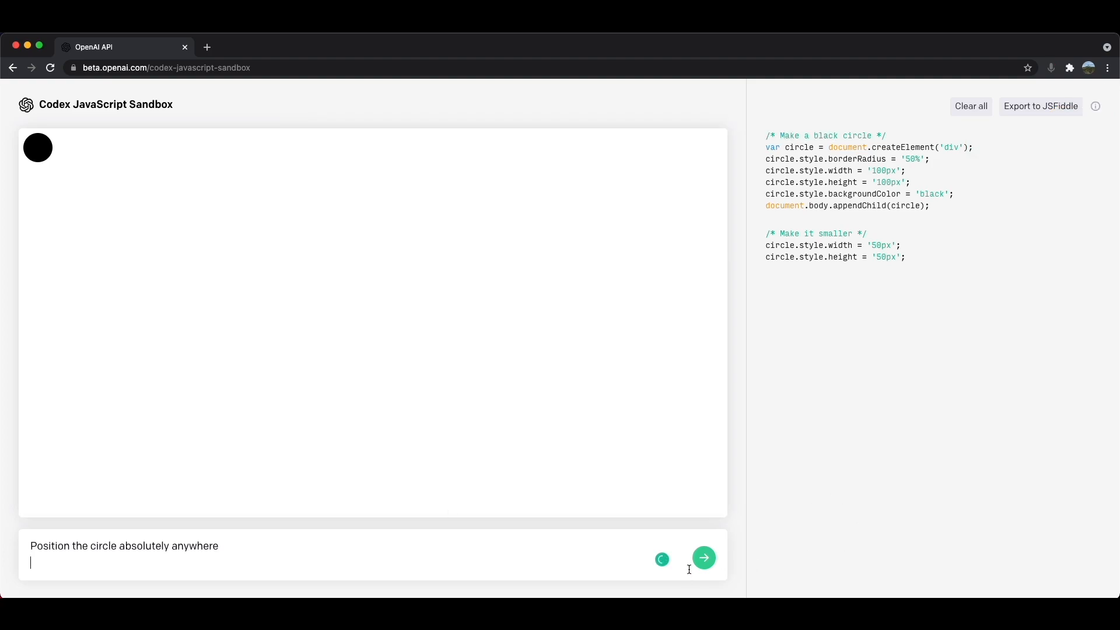
click(703, 557)
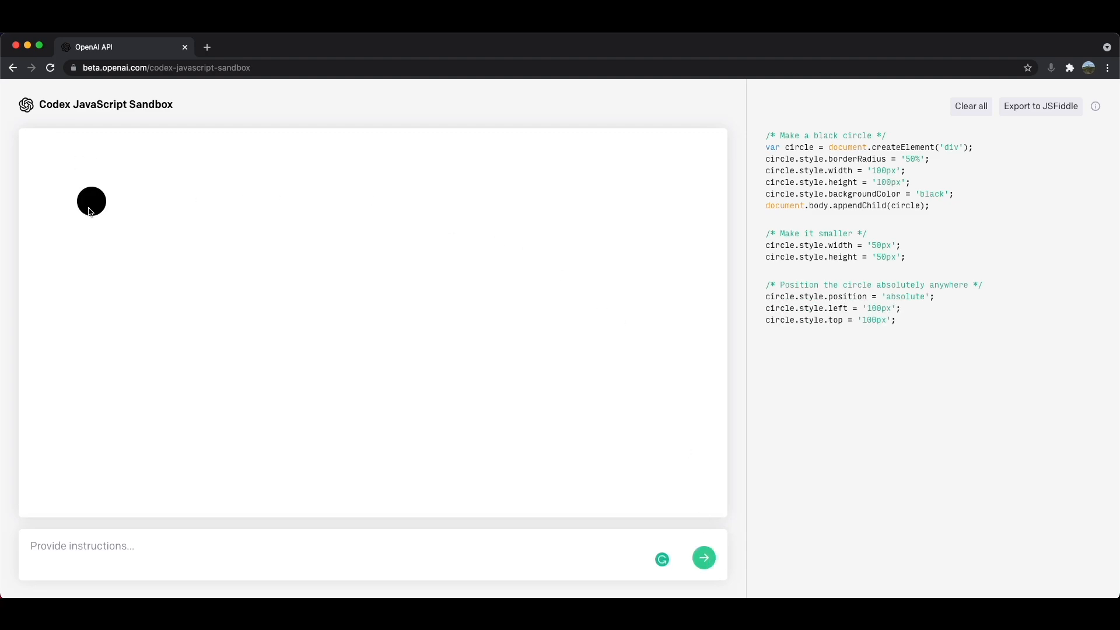
mouse_move(417, 234)
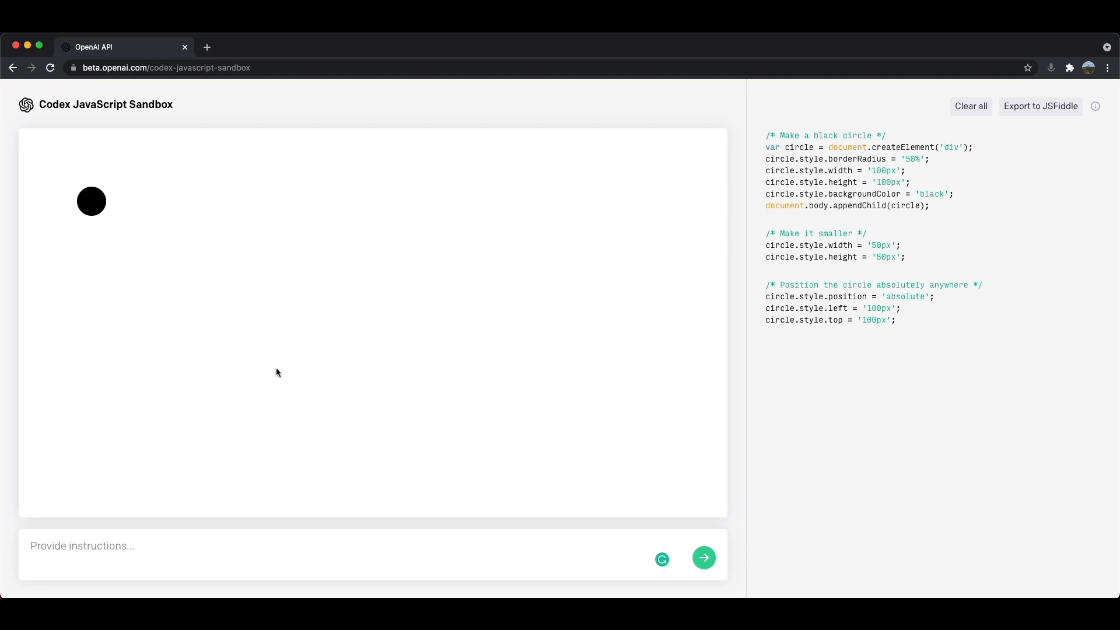
mouse_move(512, 121)
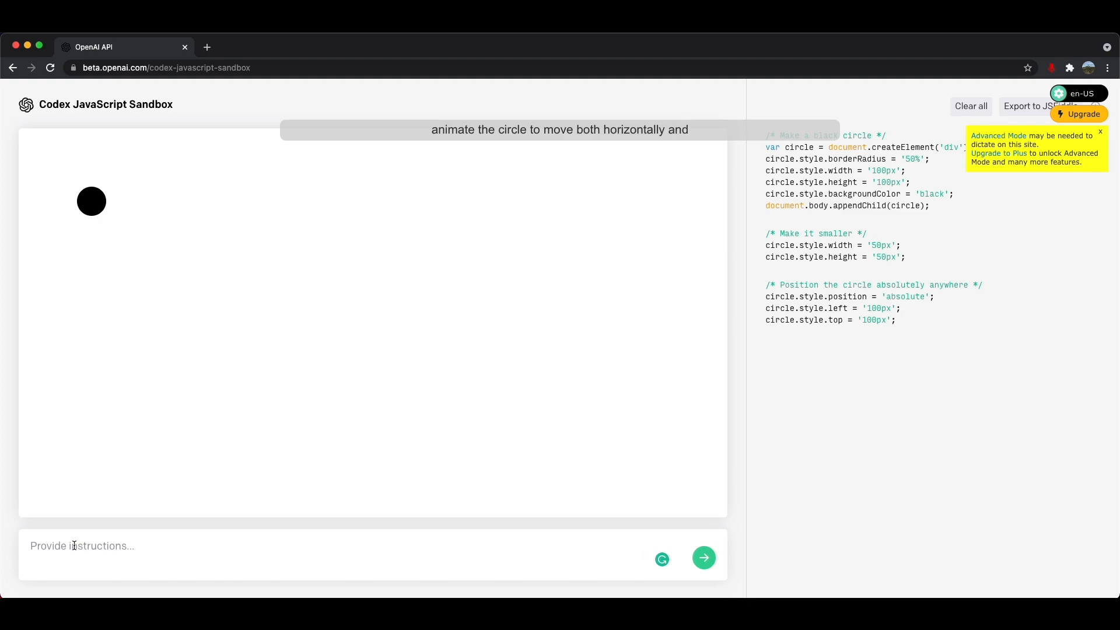
Step: Submit 'Animate the circle to move both horizontally and vertically forever' to start the bouncing animation
text(Animate the circle to move both horizontally and vertically forever)
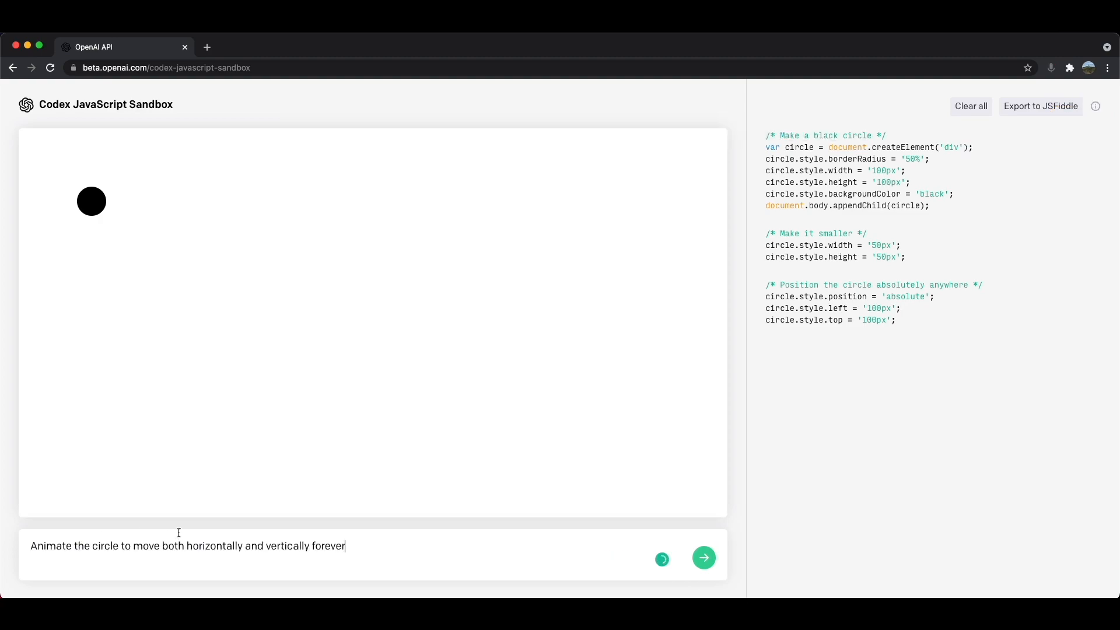
click(702, 558)
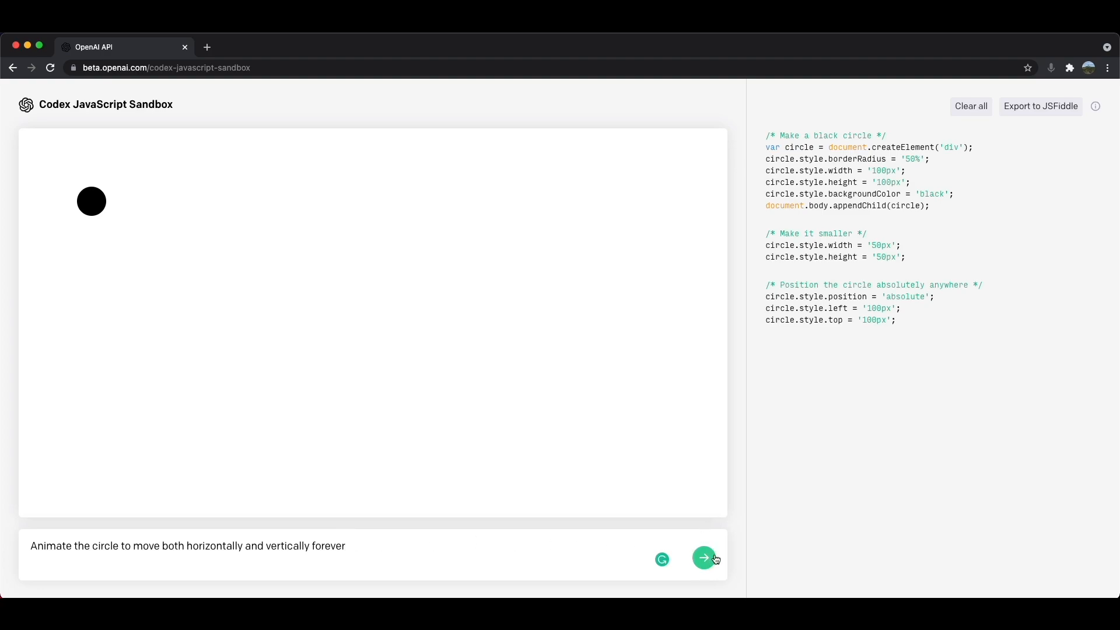
click(703, 557)
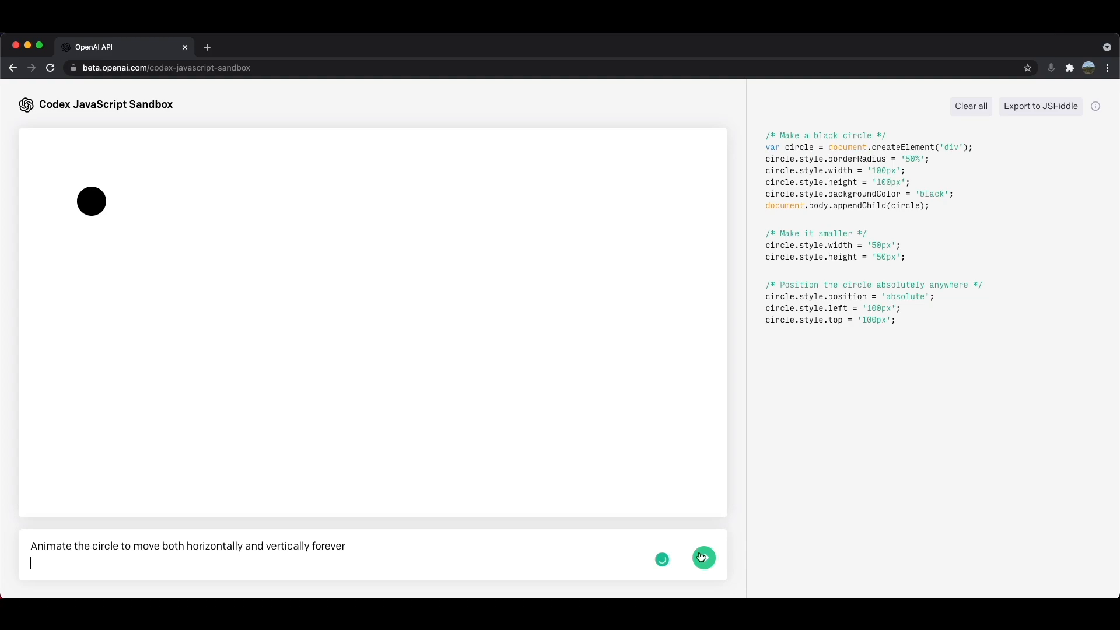
click(702, 557)
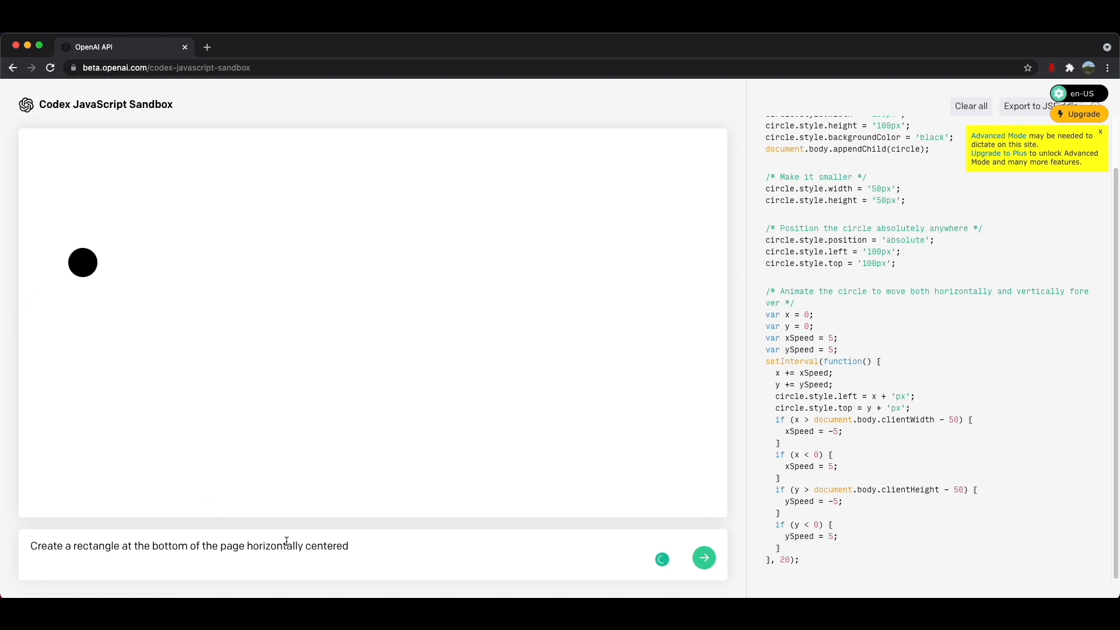
Step: Clean up the dictated text and submit the bottom-centered rectangle instruction
text(all right looks good and also)
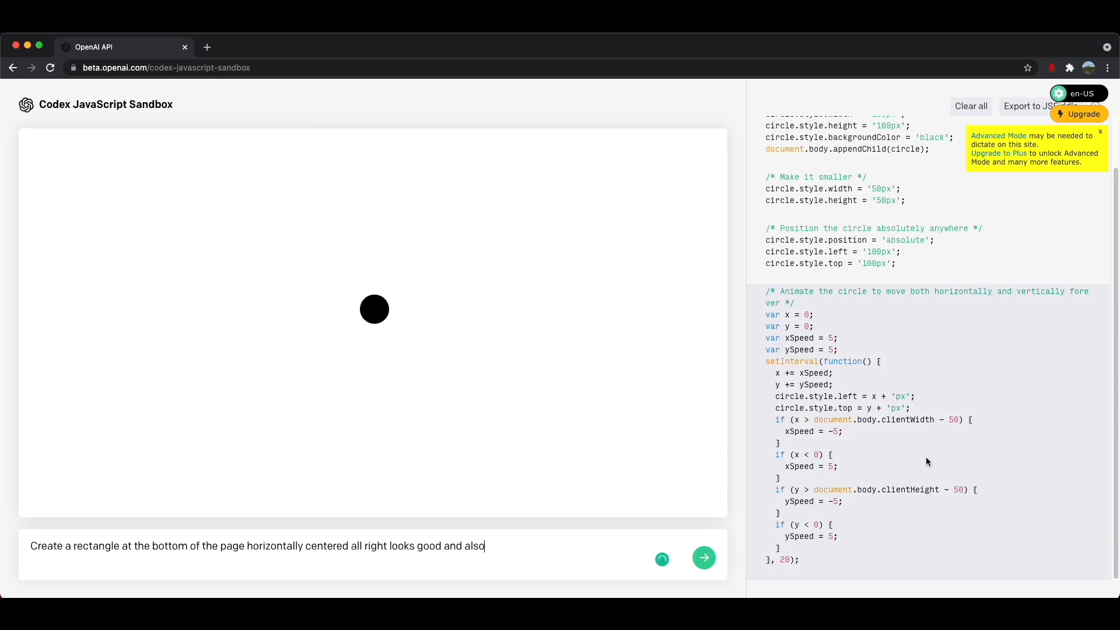
text(this)
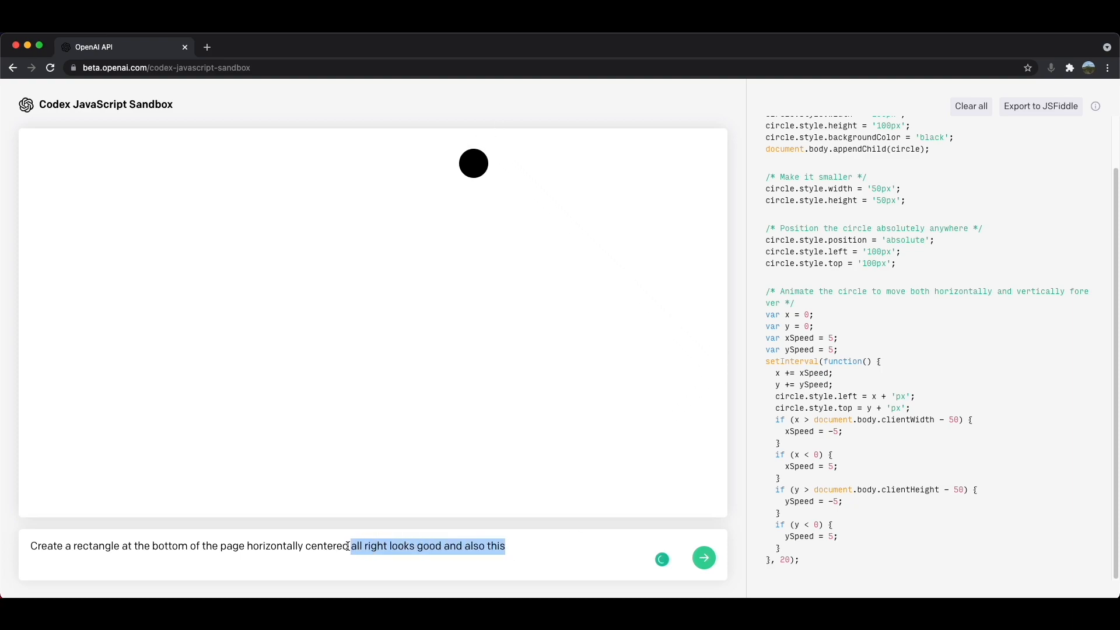
click(703, 557)
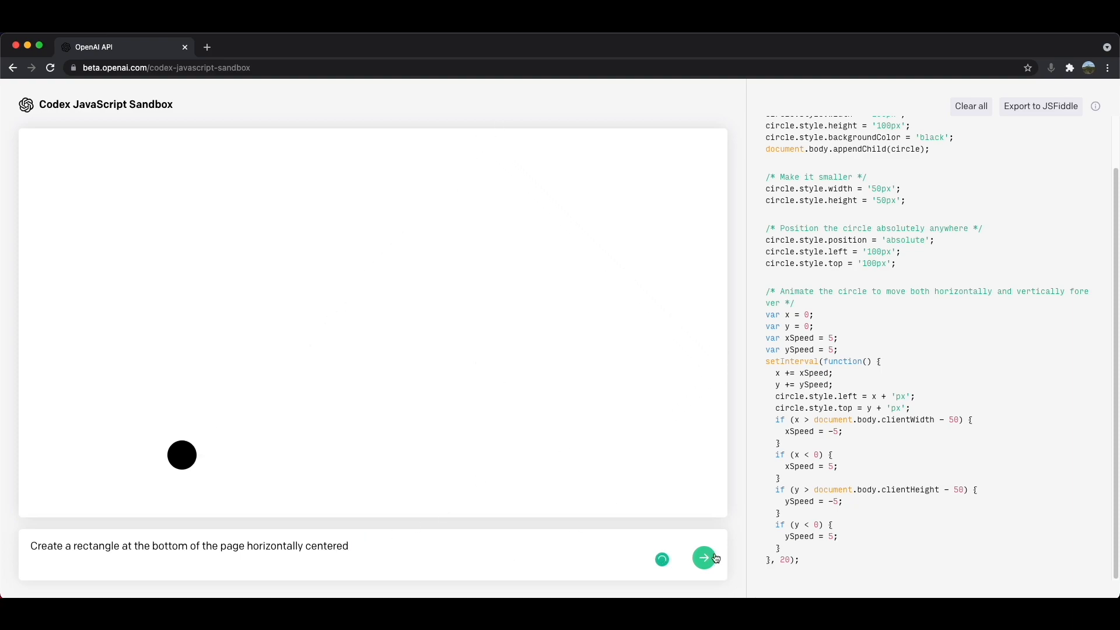
click(703, 558)
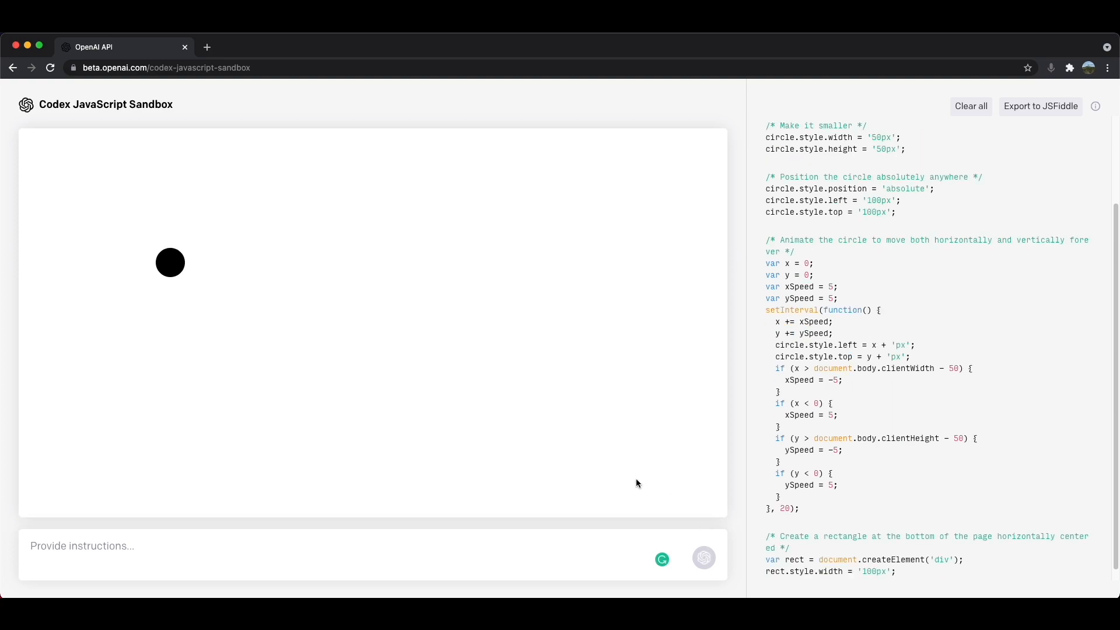
click(703, 557)
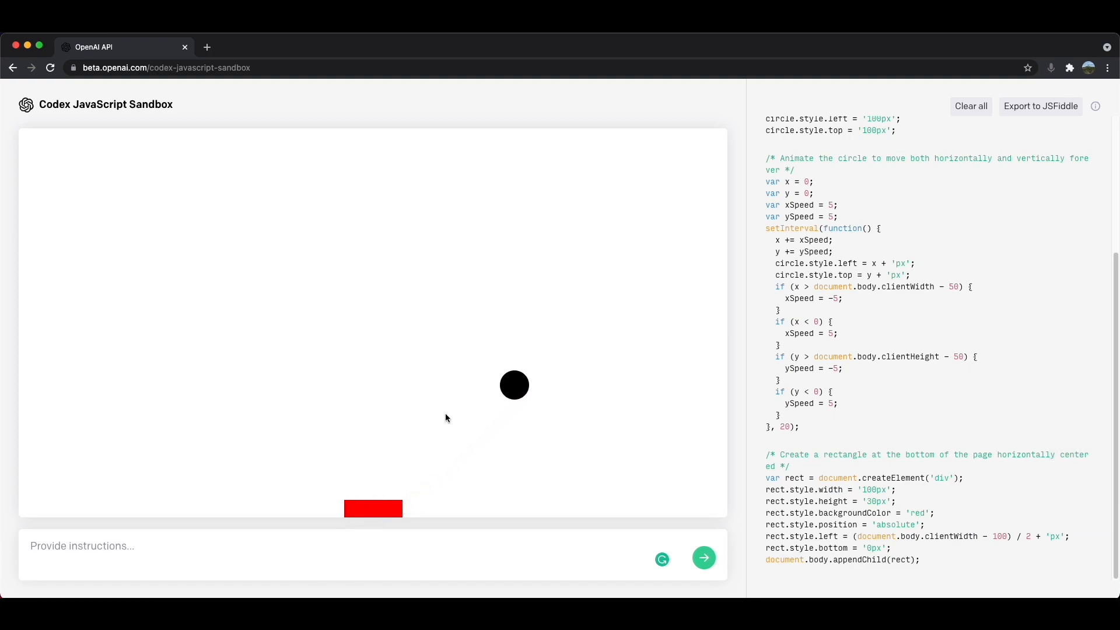
mouse_move(332, 505)
text(When I press the left arrow key, move the rectangle to the left.)
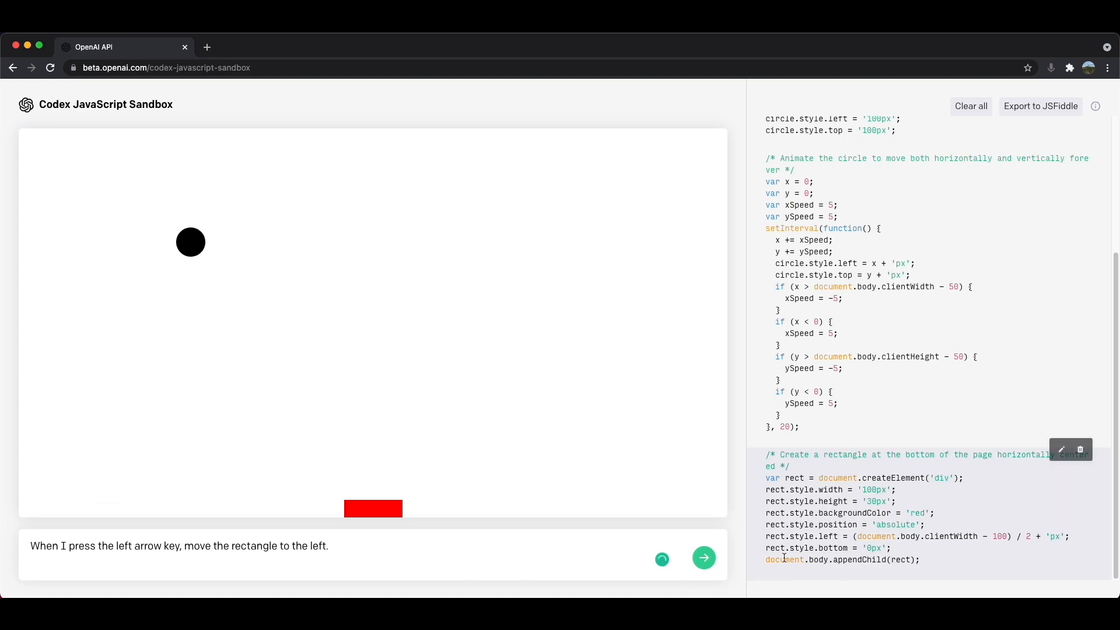
Step: Submit the arrow-key instruction to generate a keydown handler moving the rectangle
click(703, 558)
text(If the rectangle and the circle overlap make the circle go in the opposite direction)
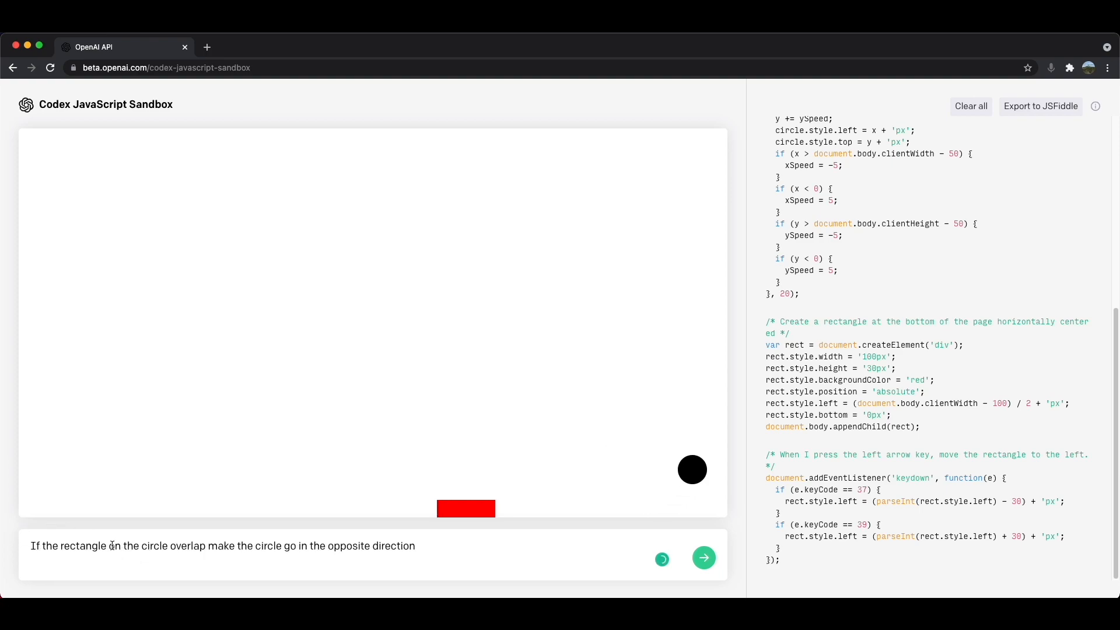
Step: Select the mistyped word in the ball-overlaps-rectangle instruction to fix it
double_click(116, 545)
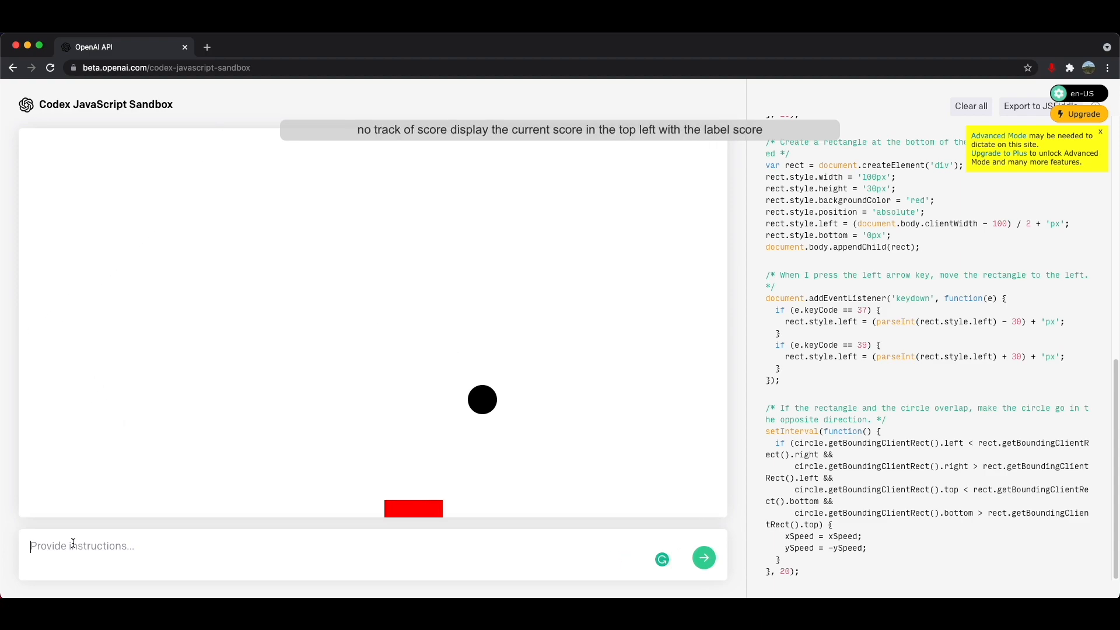
Step: Submit the score-tracking instruction, with 'label score:', to show a top-left Score label
text(No track of score display the current score in the top left with the label score)
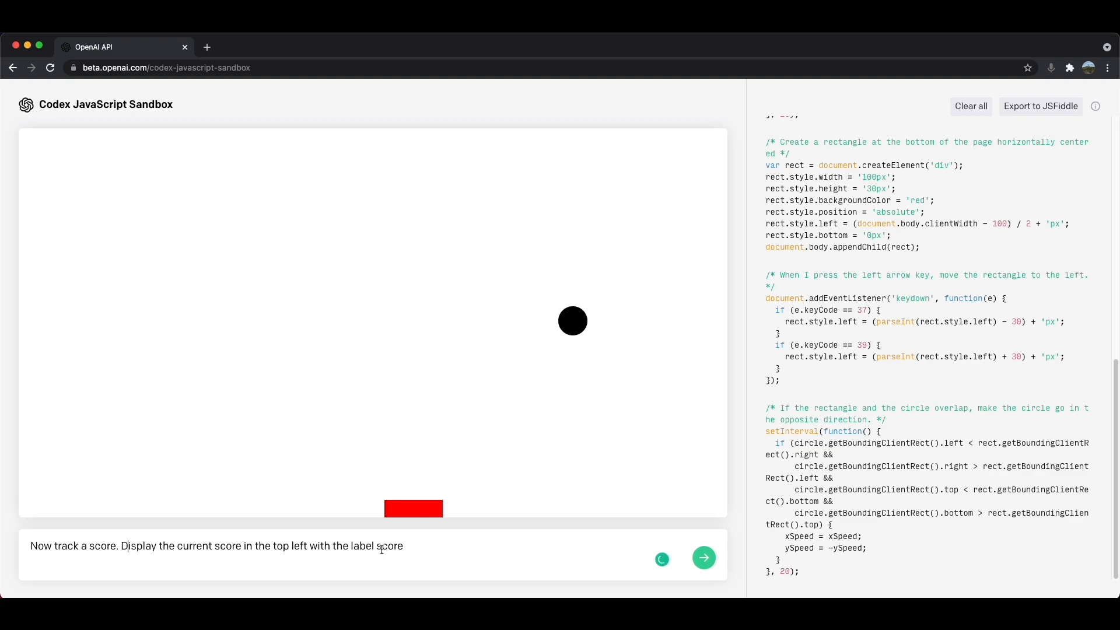
text(:)
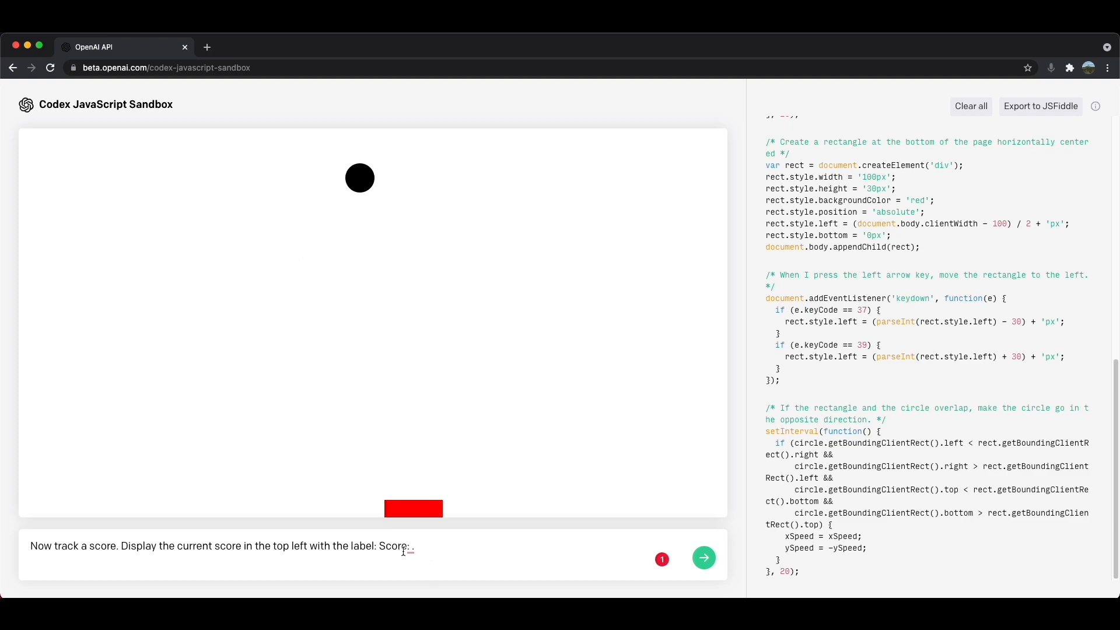
click(703, 557)
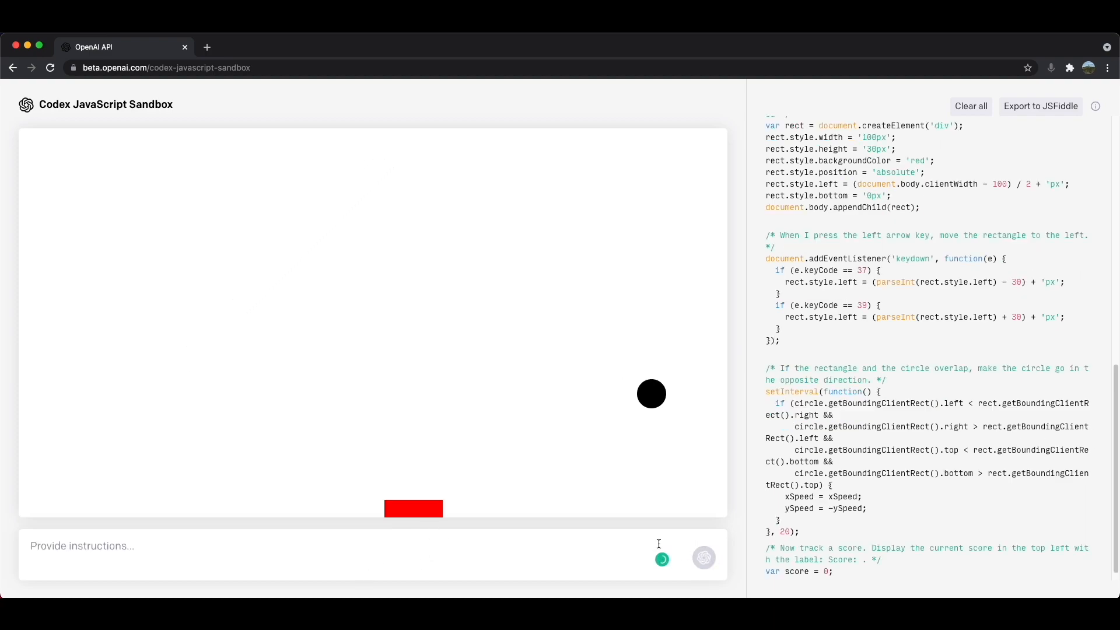
click(702, 557)
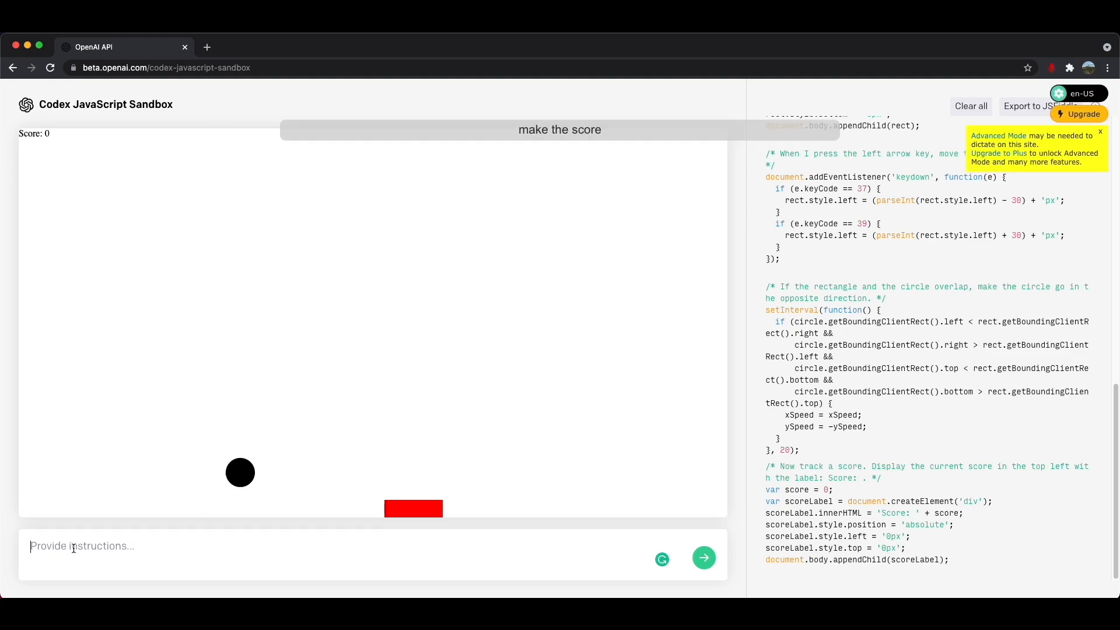
Step: Request 'Make the score label larger' to enlarge the Score label
text(Make the score label larger)
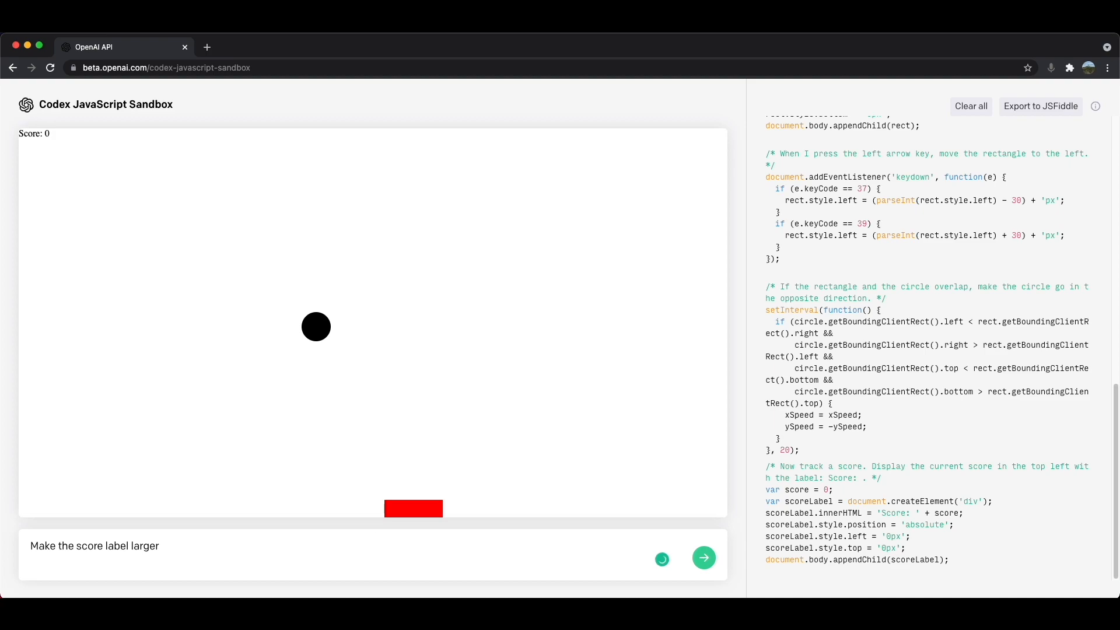
click(703, 557)
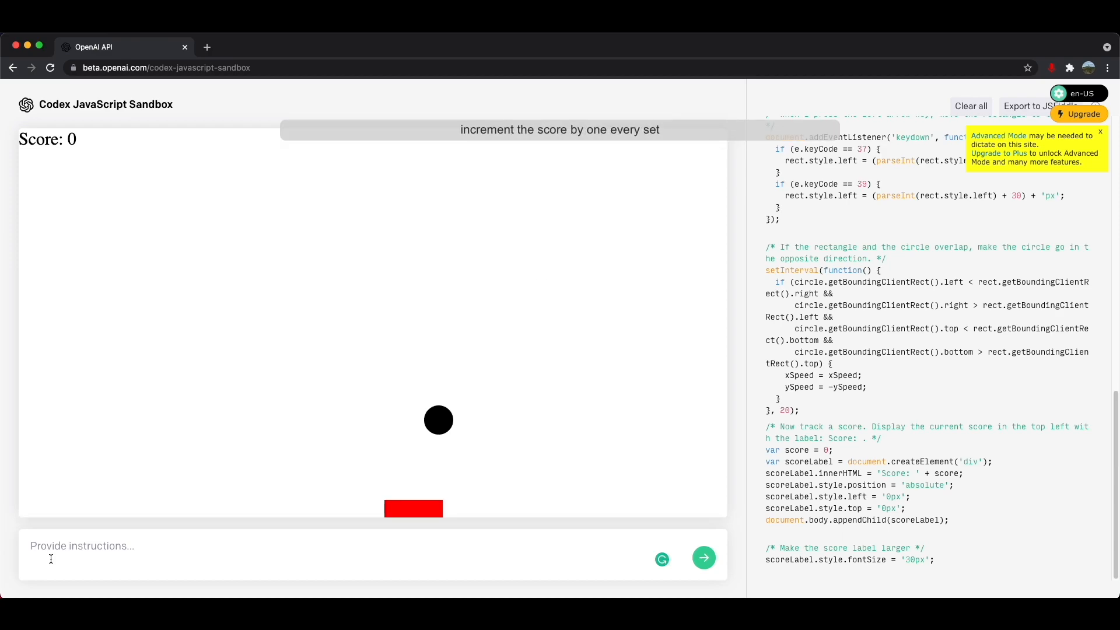
Step: Request 'Increment the score by 1 every second', rewording 'one' as '1'
text(Increment the score by one every second)
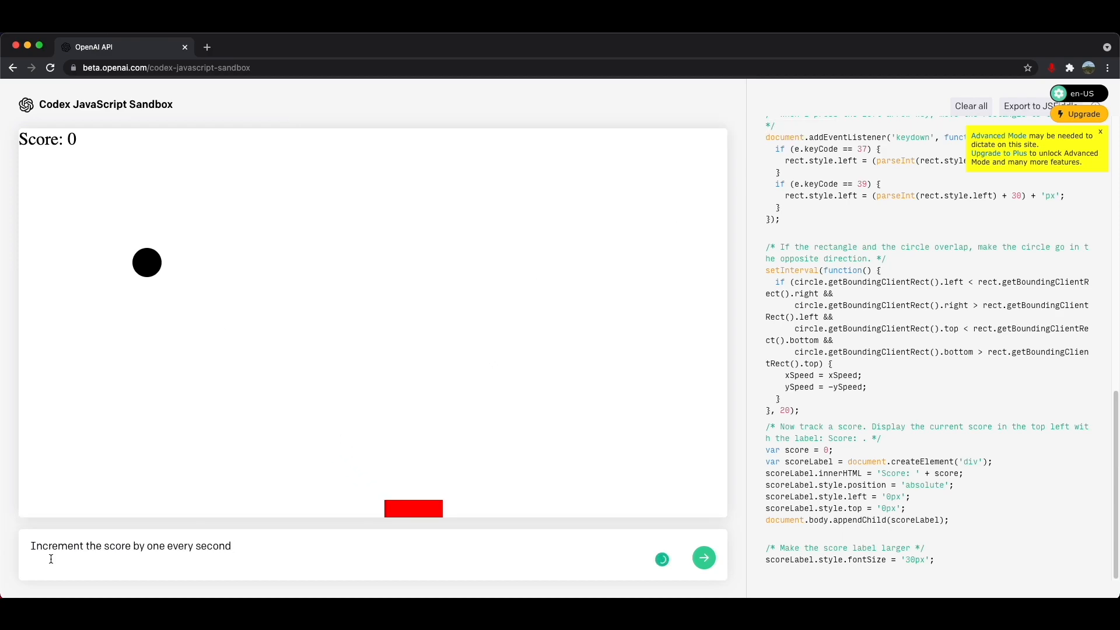
click(1100, 131)
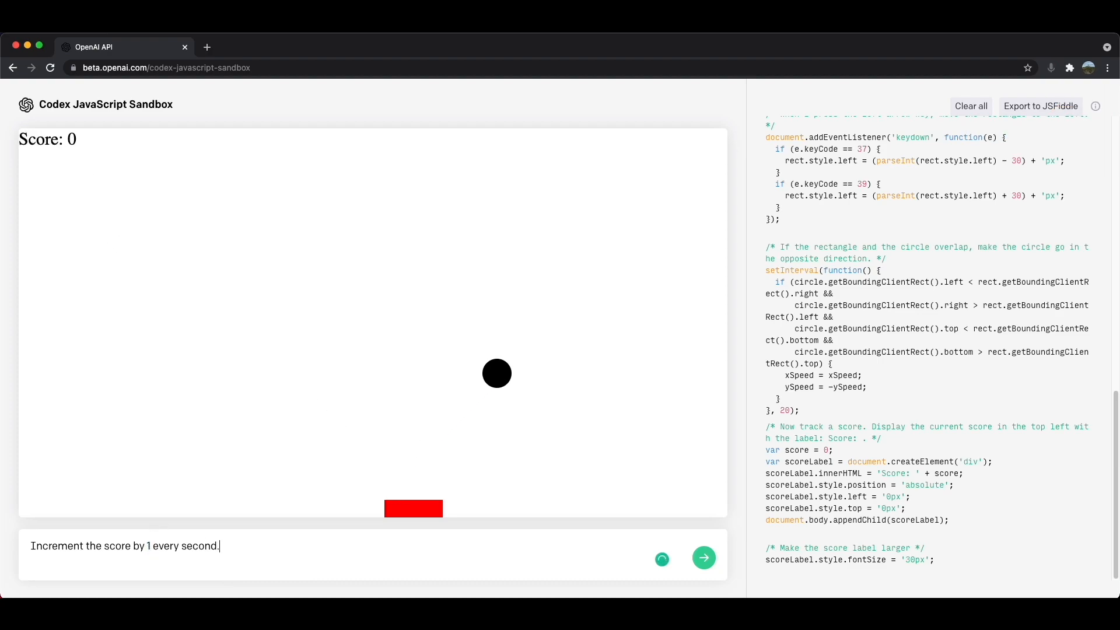
click(702, 557)
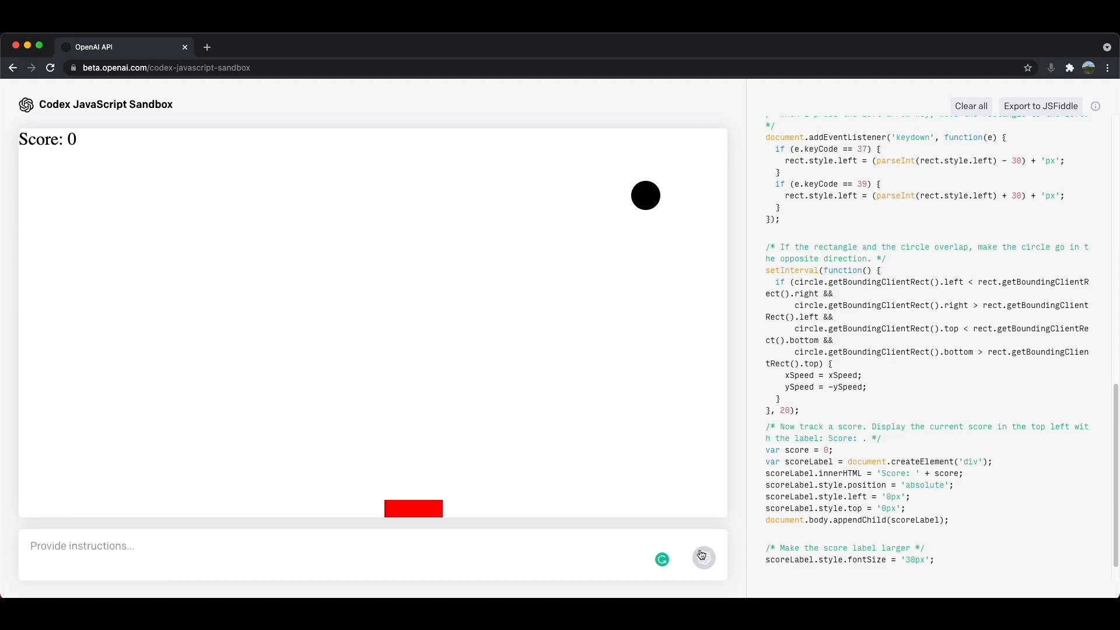
click(703, 557)
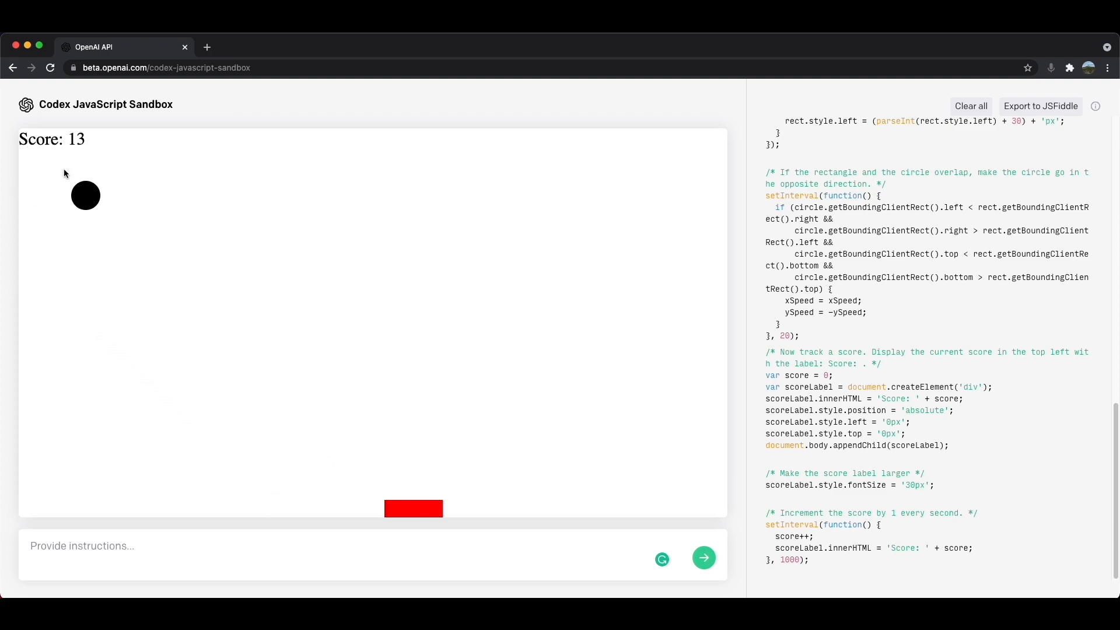
mouse_move(210, 219)
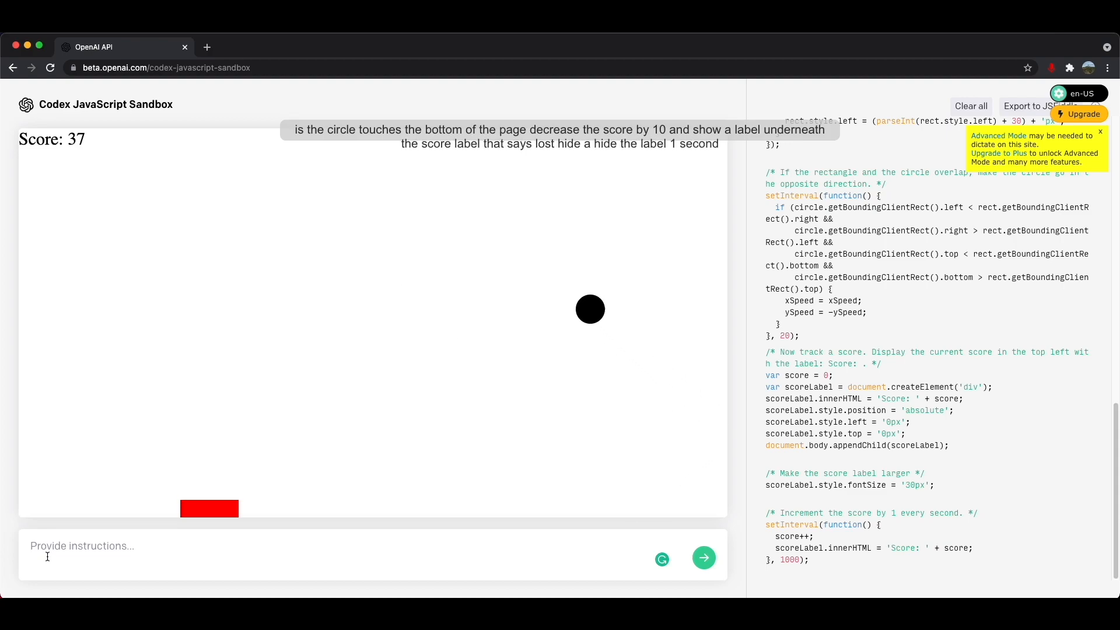
Step: Dictate the bottom-collision request to lower the score and show a lost-points label
text(Is the circle touches the bottom of the page decrease the score by 10 and show a label underneath the score label that says lost hide and hide the label one second after it appears)
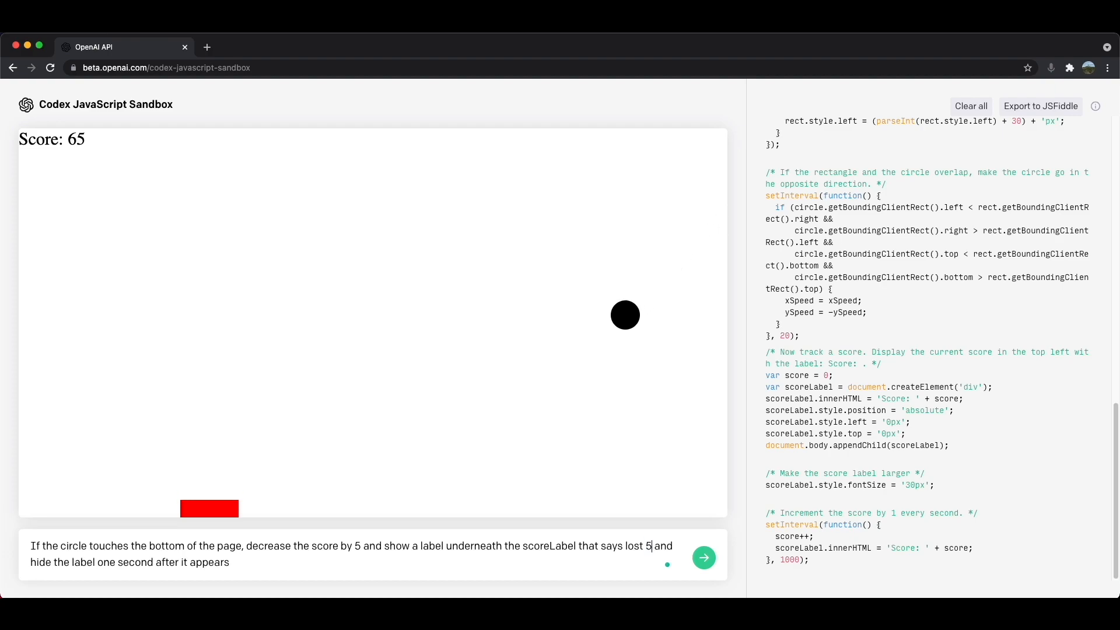
text(po)
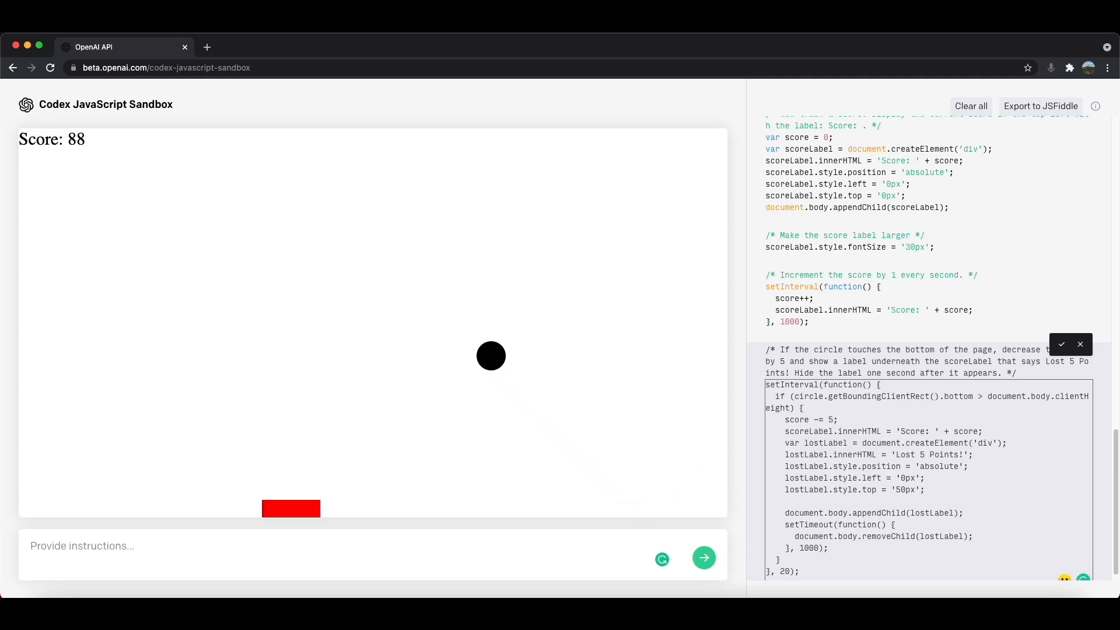
Step: Add lostLabel style lines setting fontSize '30px' and backgroundColor 'red'
text(lostLabel.style.fontSize)
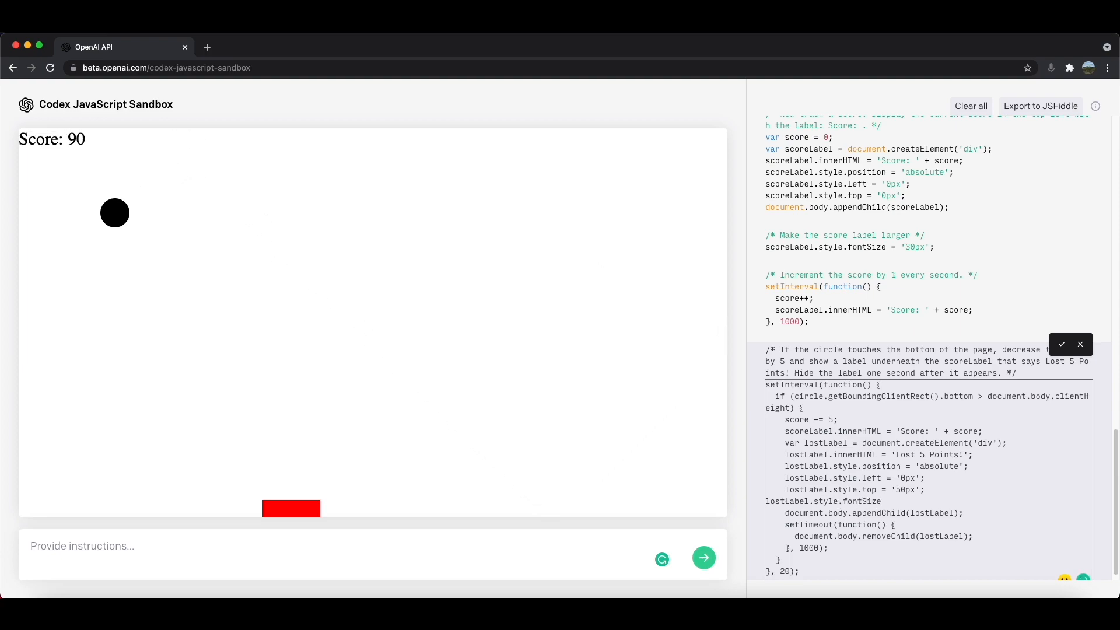
text(30px';)
text(lostLabel.style.backgroundColor =)
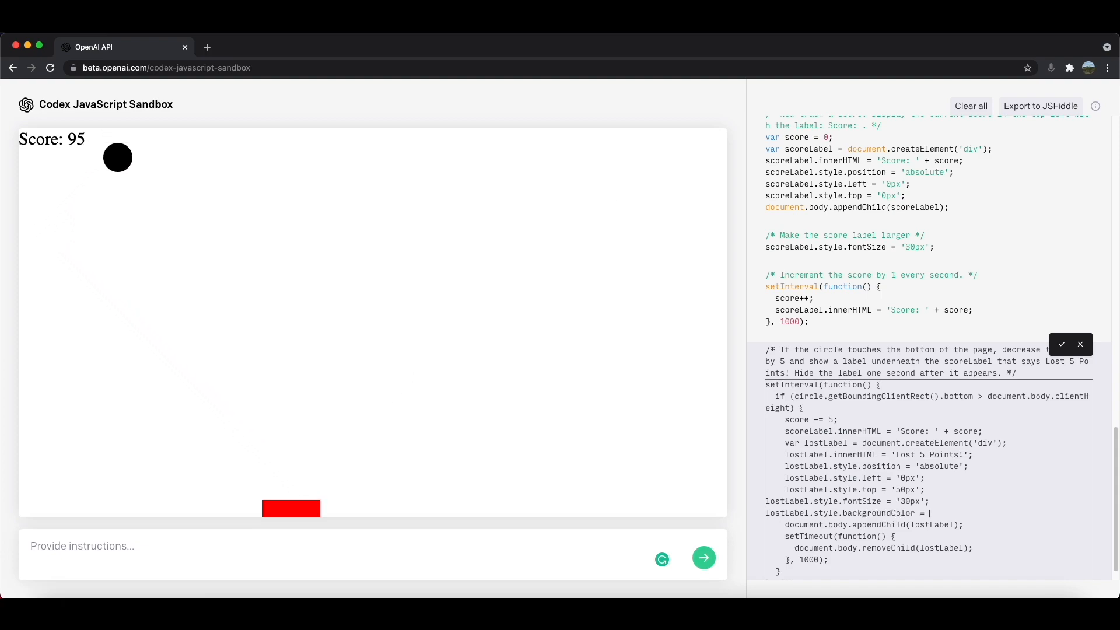
text('red';)
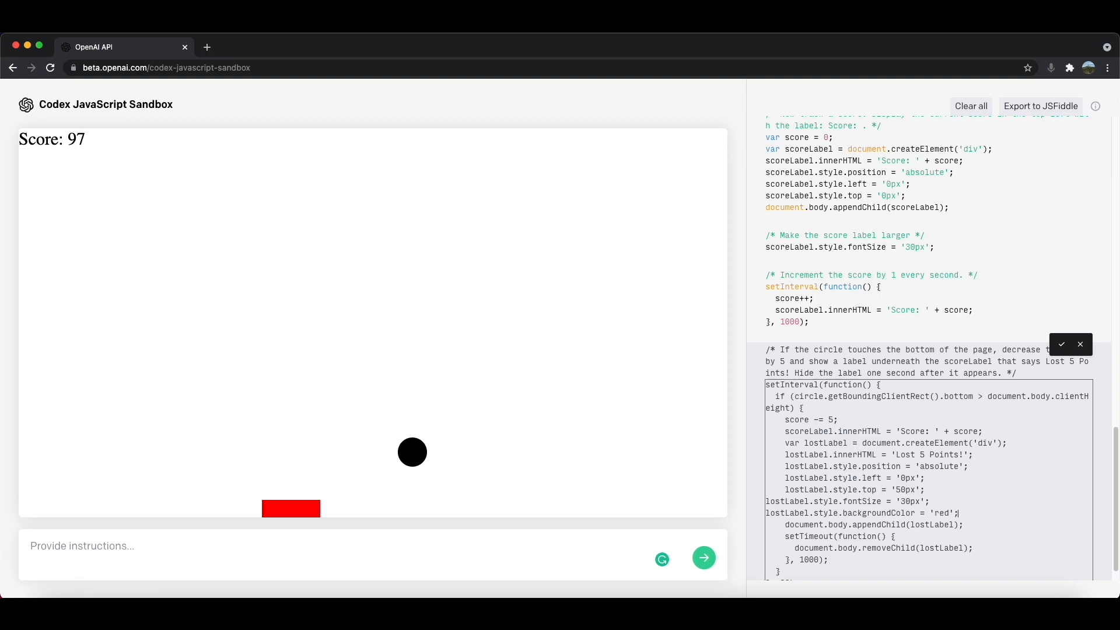
mouse_move(1013, 346)
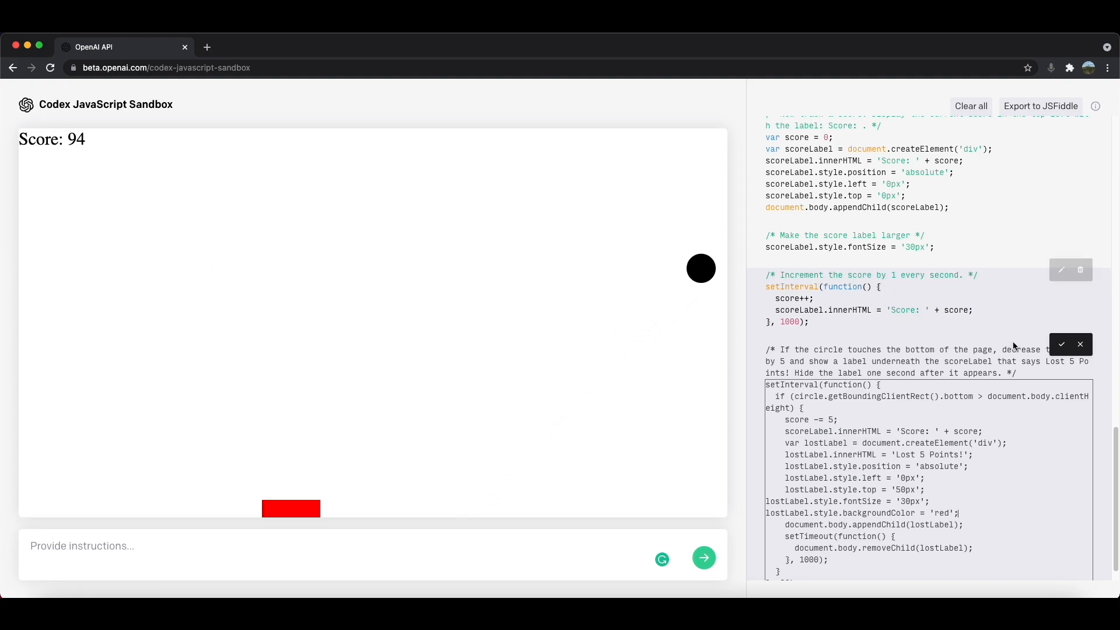